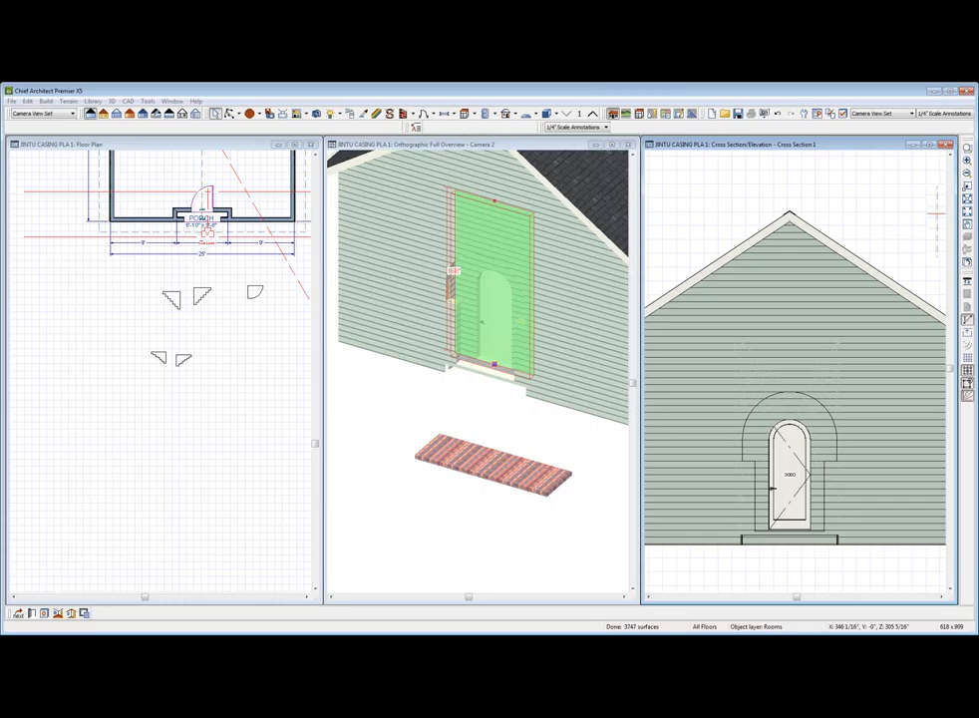
{"action": "mouse_move", "coordinate": [790, 379]}
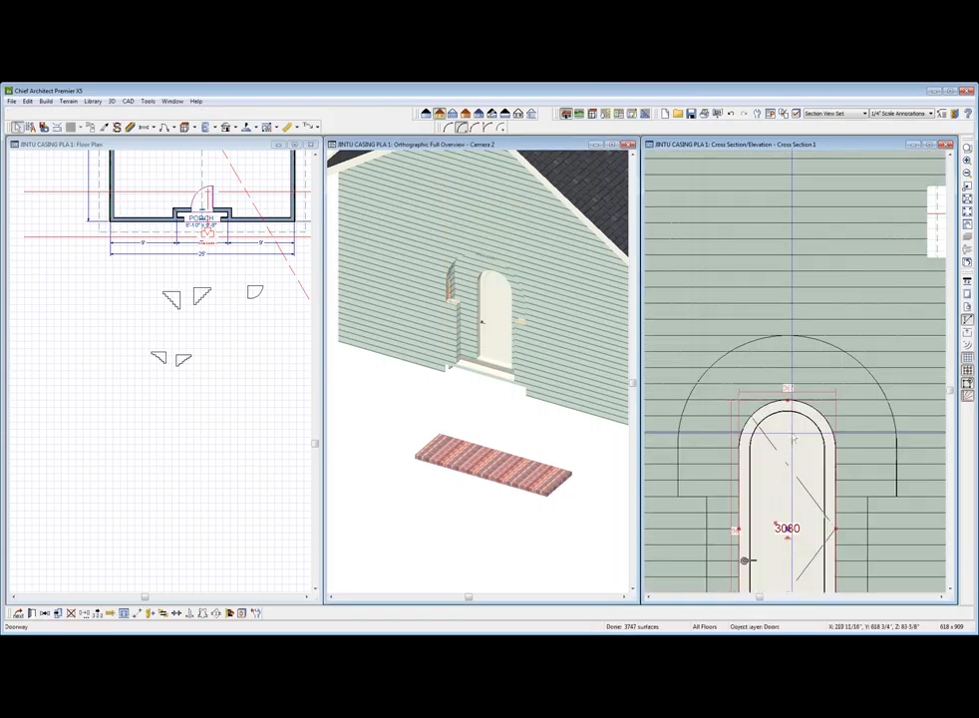
Zoom the Cross Section/Elevation window in on the arched door and its curved surround
{"action": "left_click", "coordinate": [786, 443]}
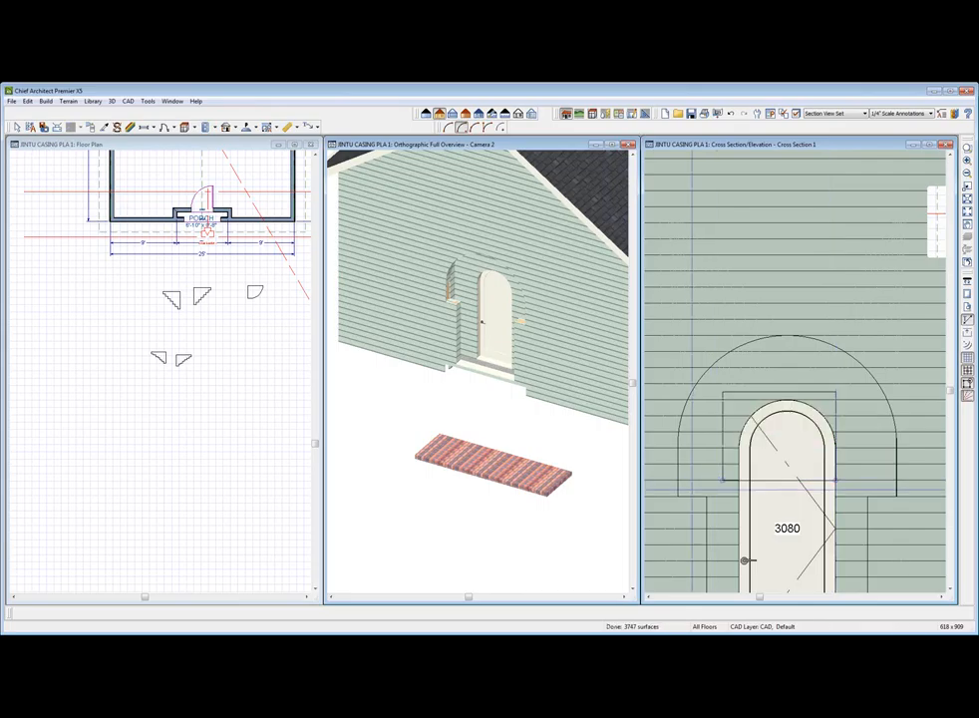
{"action": "left_click", "coordinate": [782, 439]}
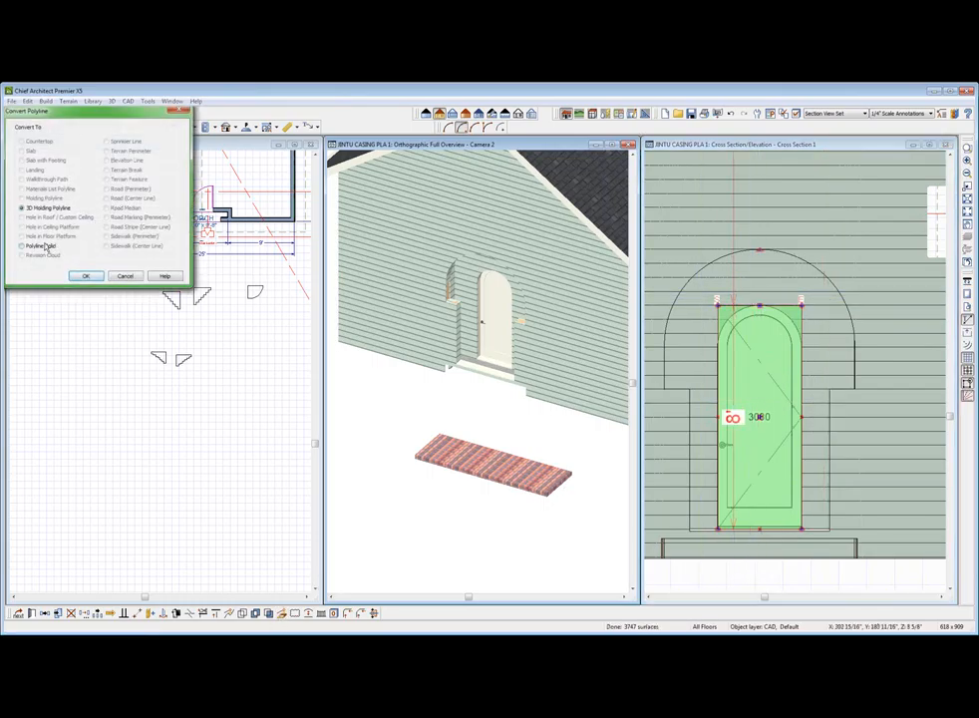
Assign a library molding profile to the arch surround 3D molding polyline
{"action": "left_click", "coordinate": [85, 275]}
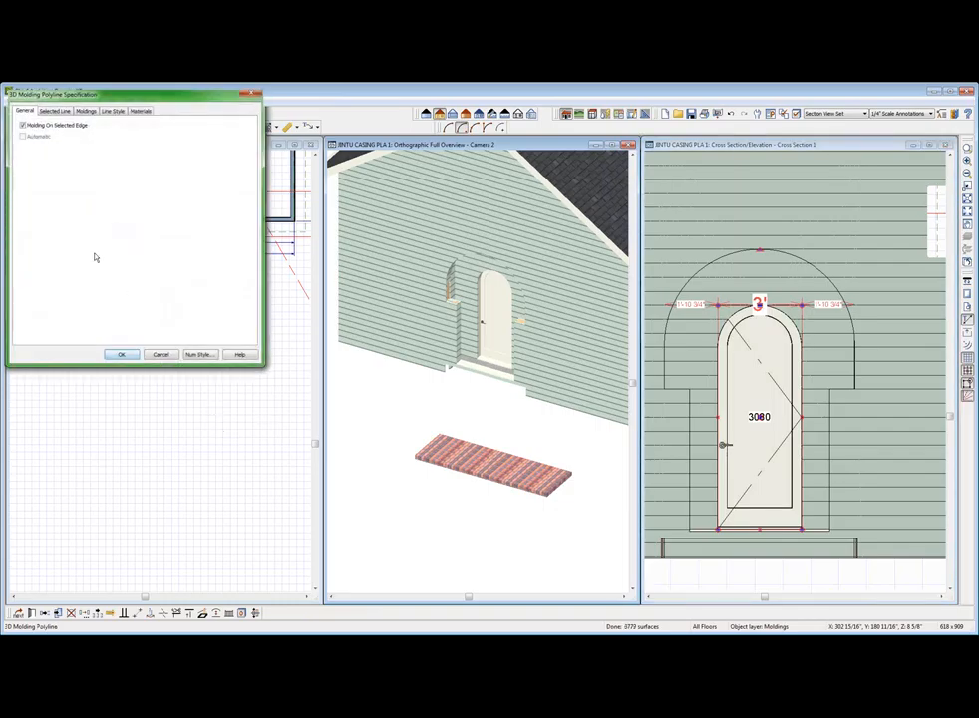
{"action": "left_click", "coordinate": [86, 112]}
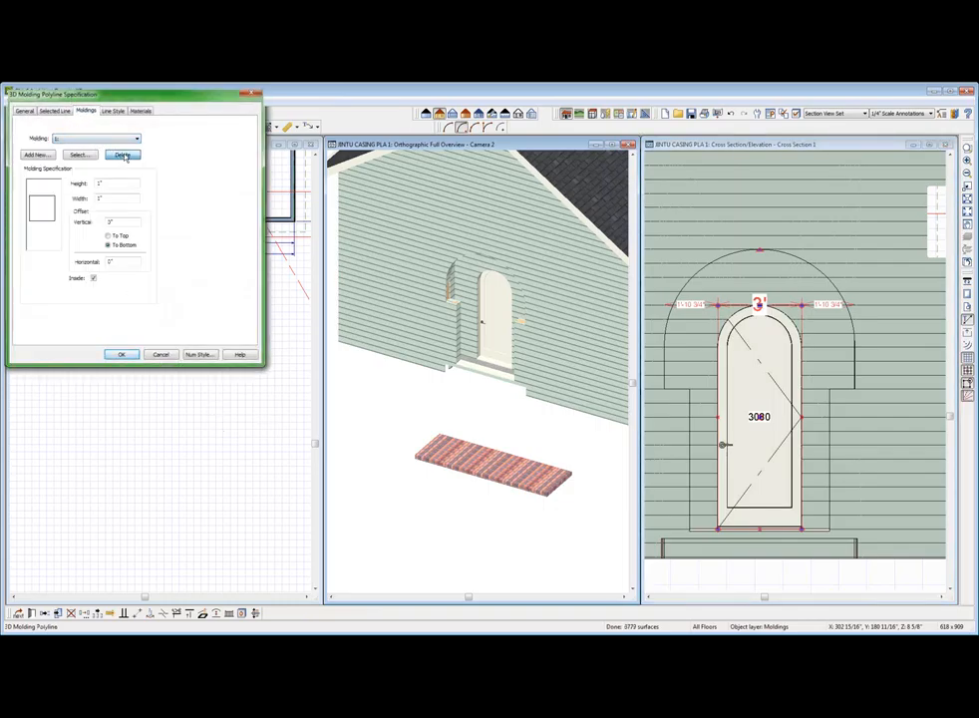
{"action": "left_click", "coordinate": [122, 156]}
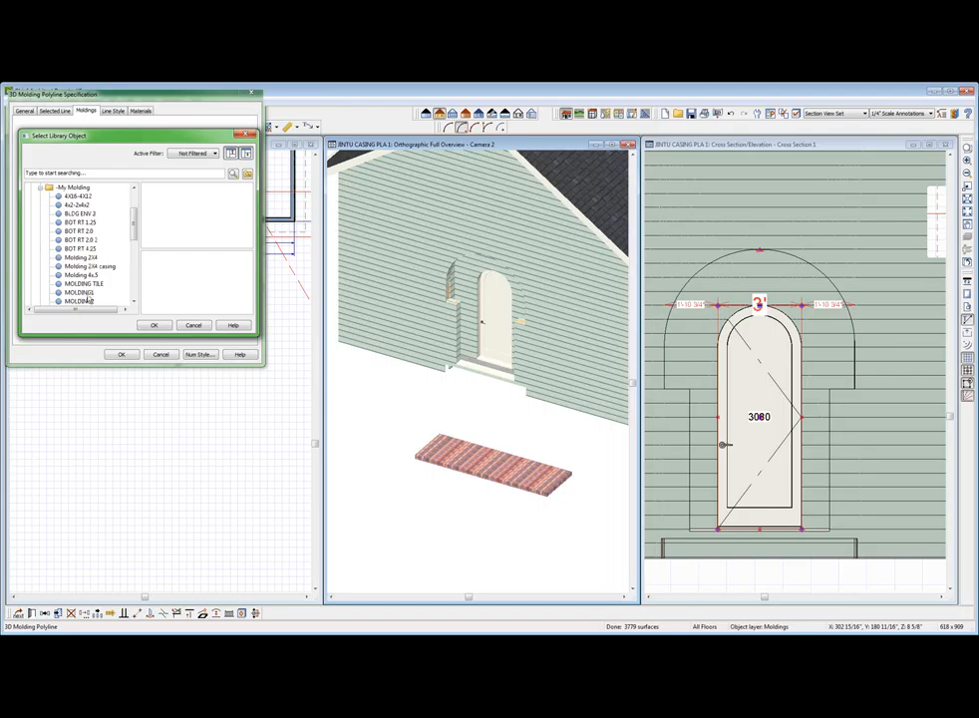
{"action": "left_click", "coordinate": [153, 326]}
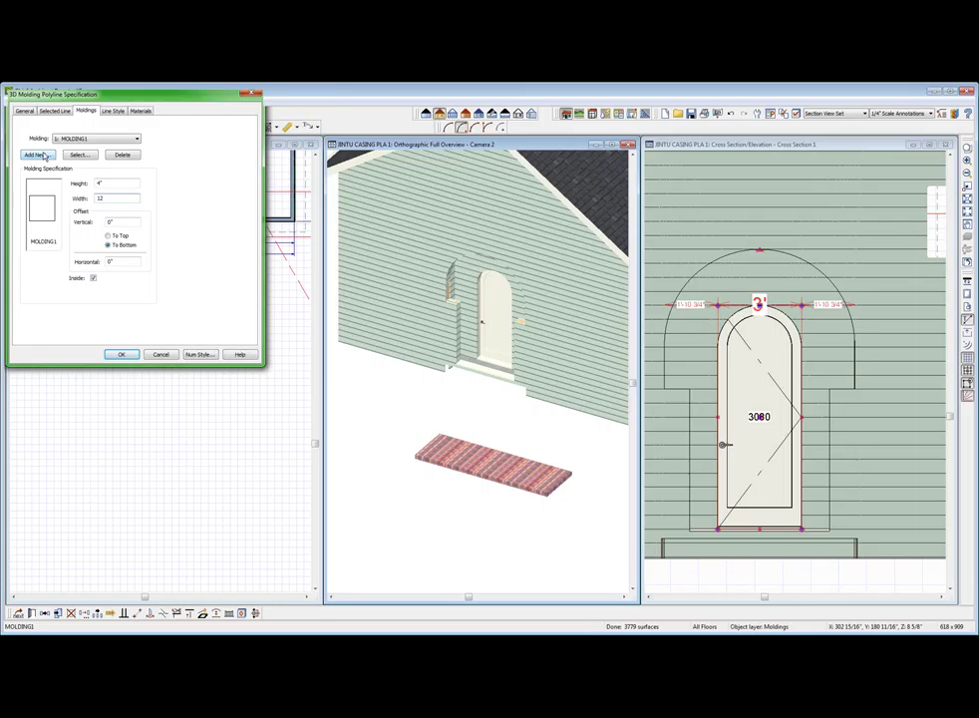
Add a second library molding profile to the polyline, set it enabled and confirm
{"action": "left_click", "coordinate": [78, 156]}
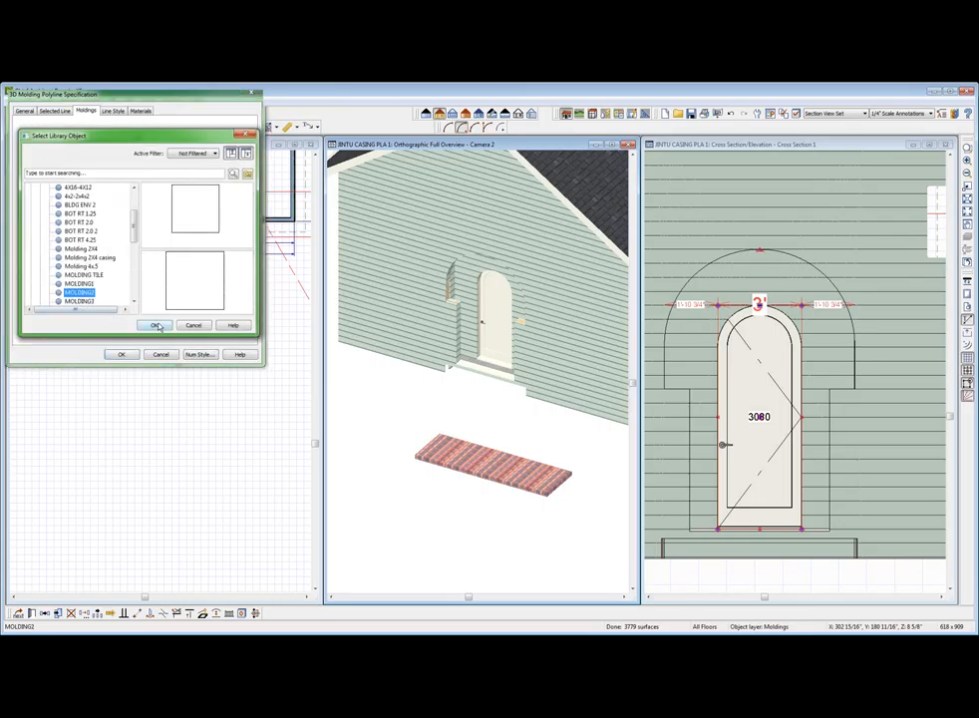
{"action": "left_click", "coordinate": [155, 328]}
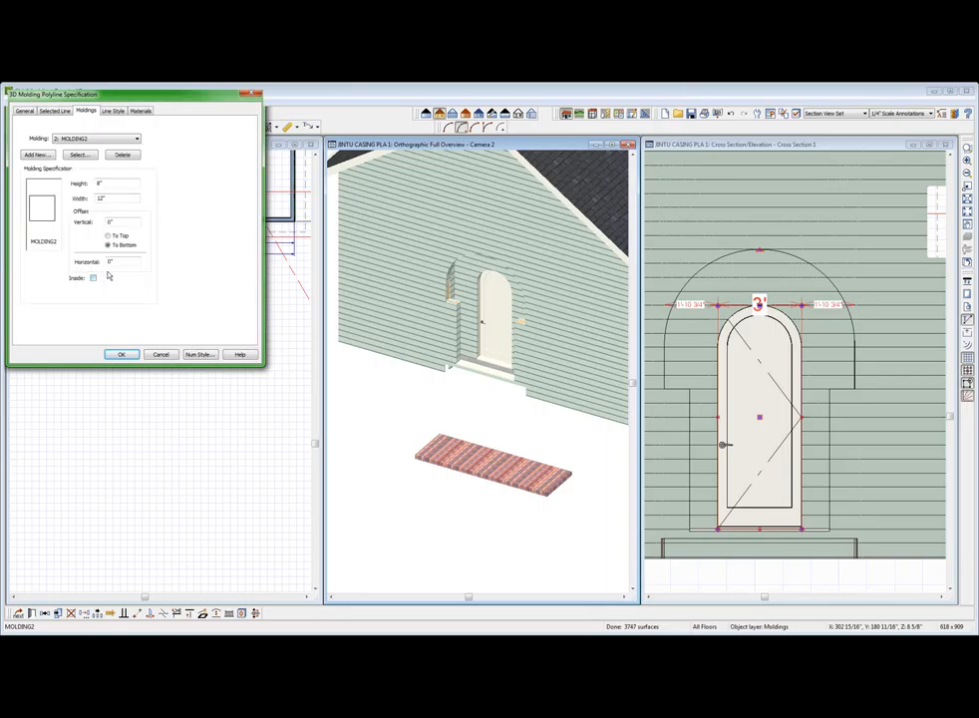
{"action": "left_click", "coordinate": [120, 355]}
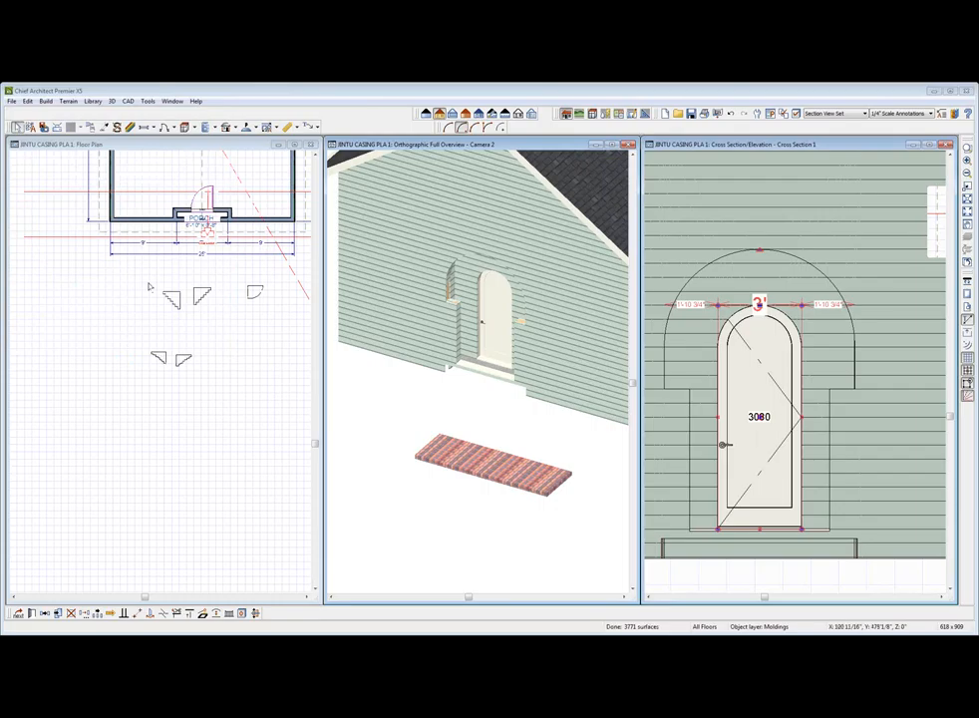
{"action": "mouse_move", "coordinate": [240, 311]}
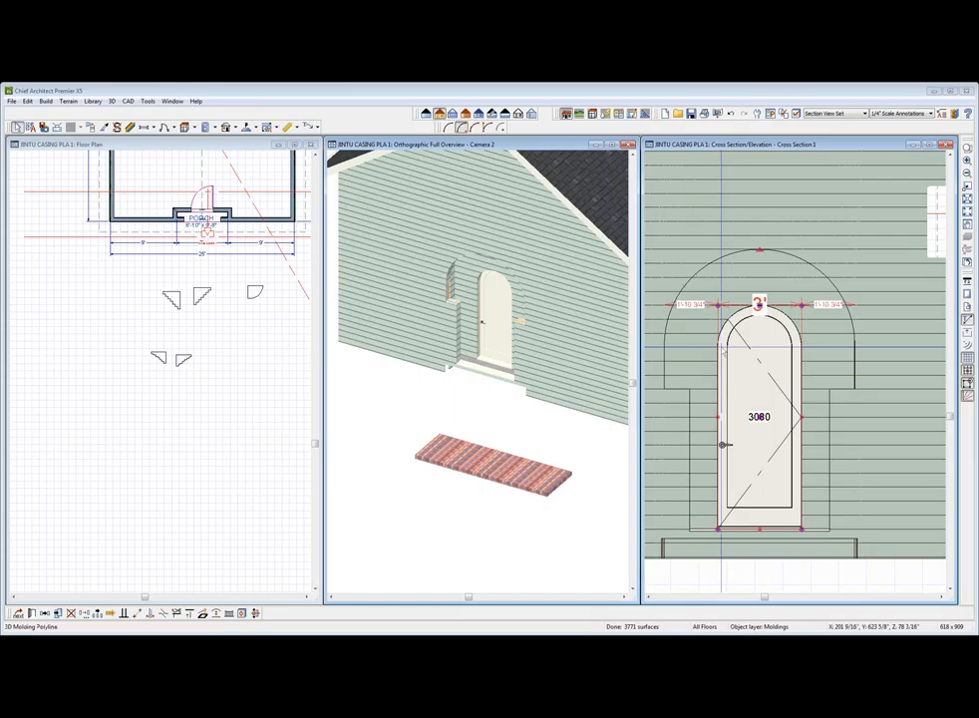
{"action": "mouse_move", "coordinate": [828, 369]}
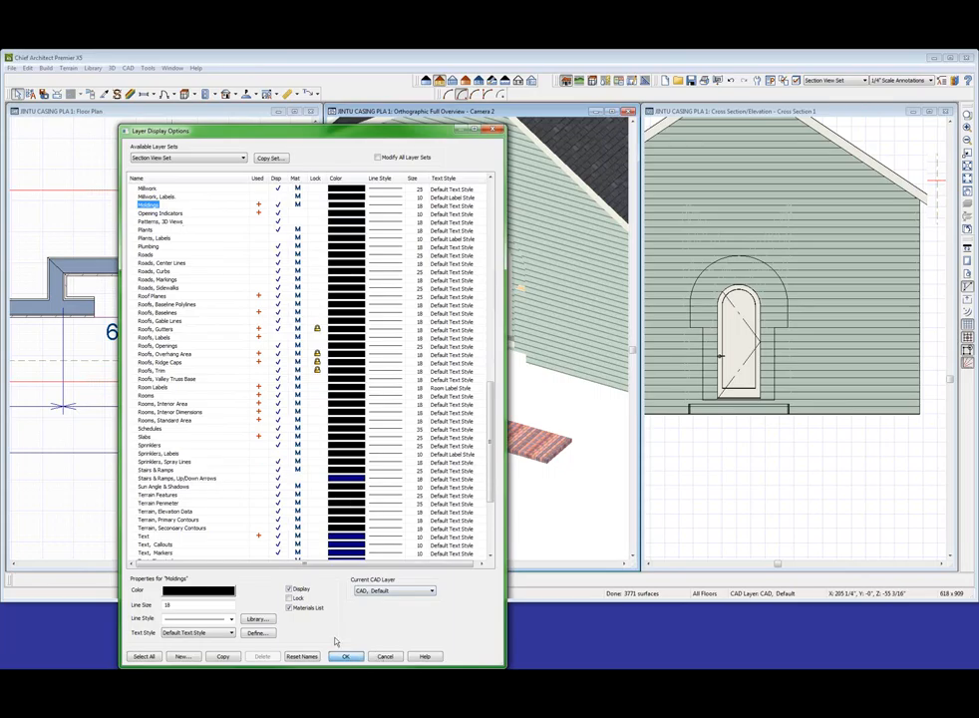
Confirm the Layer Display Options and return to the drawing views
{"action": "left_click", "coordinate": [345, 656]}
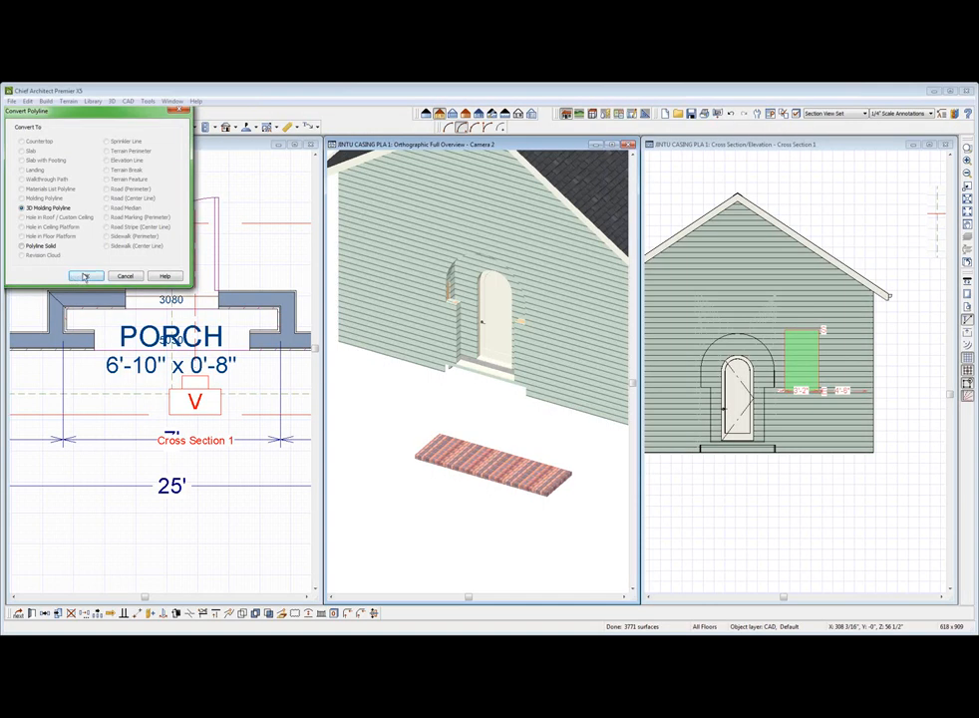
Toggle the molding enabled state on the rectangular molding polyline beside the door and apply it
{"action": "left_click", "coordinate": [86, 275]}
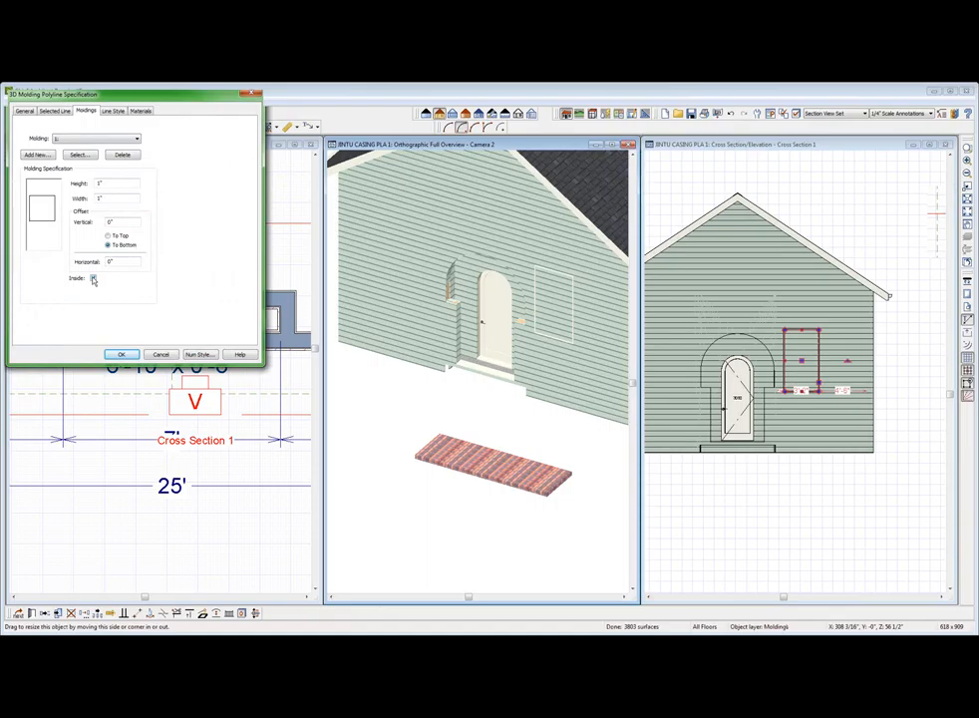
{"action": "left_click", "coordinate": [94, 277]}
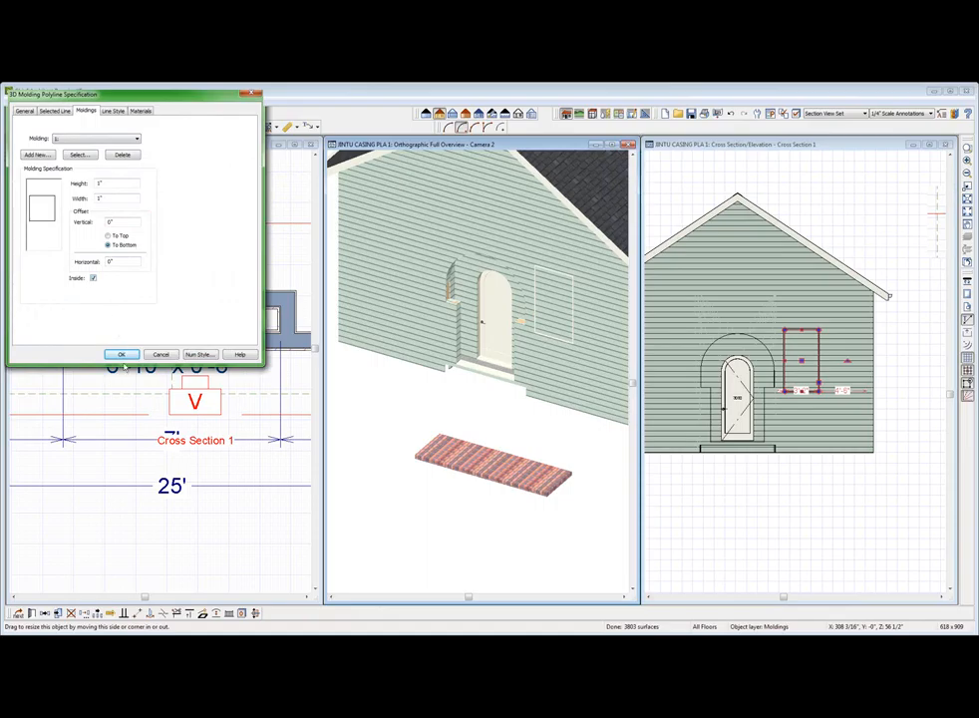
{"action": "left_click", "coordinate": [120, 355]}
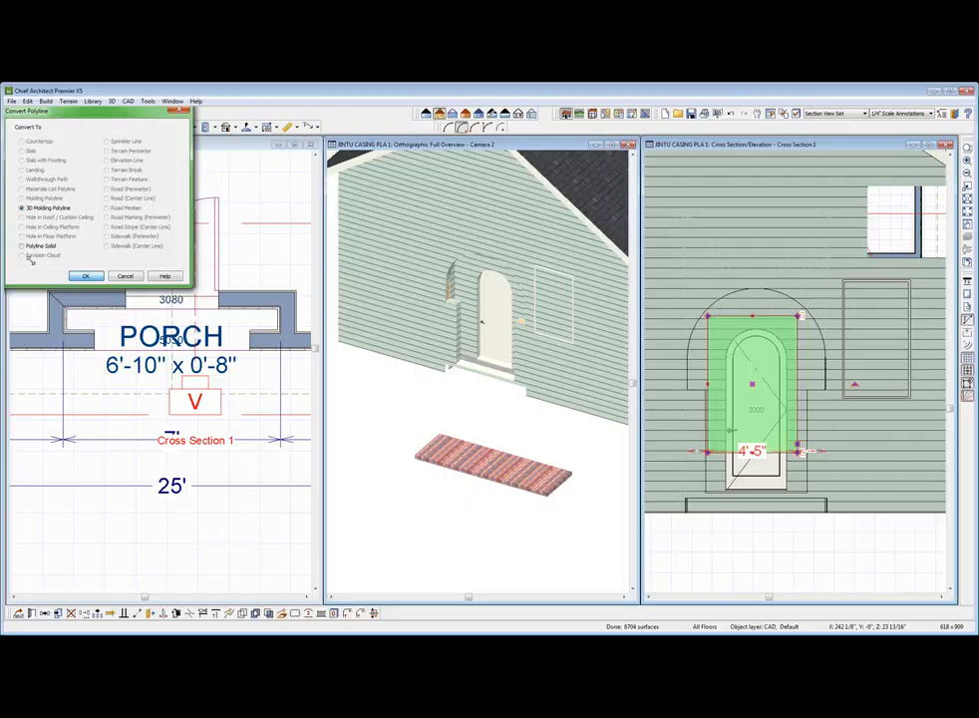
Review and confirm the arch surround polyline's molding settings
{"action": "left_click", "coordinate": [85, 275]}
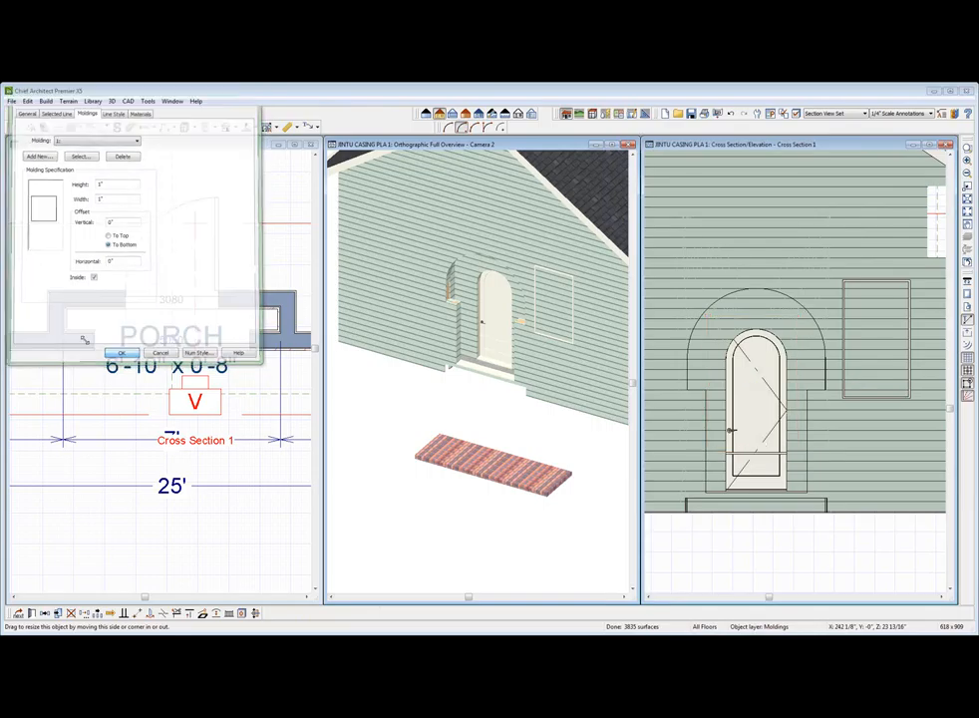
{"action": "left_click", "coordinate": [120, 353]}
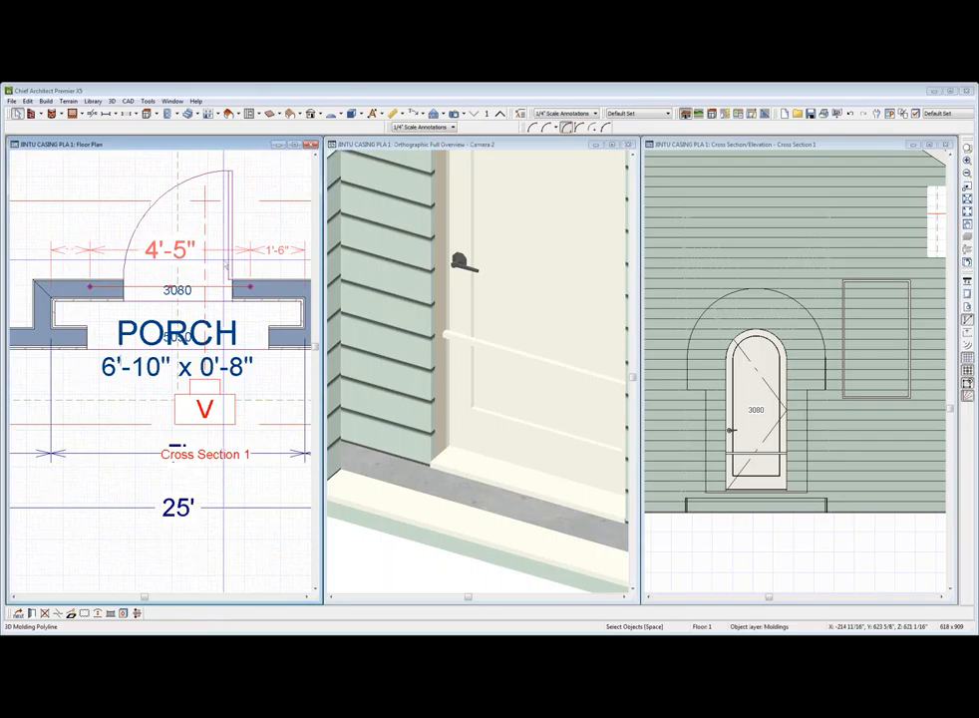
{"action": "left_click", "coordinate": [250, 315]}
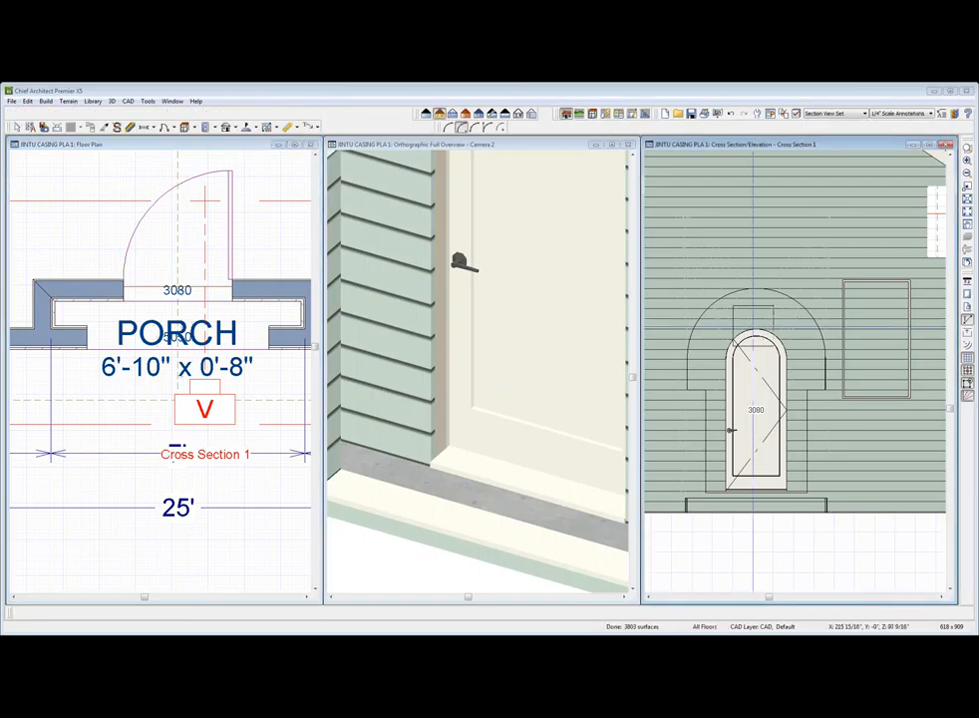
{"action": "mouse_move", "coordinate": [770, 327]}
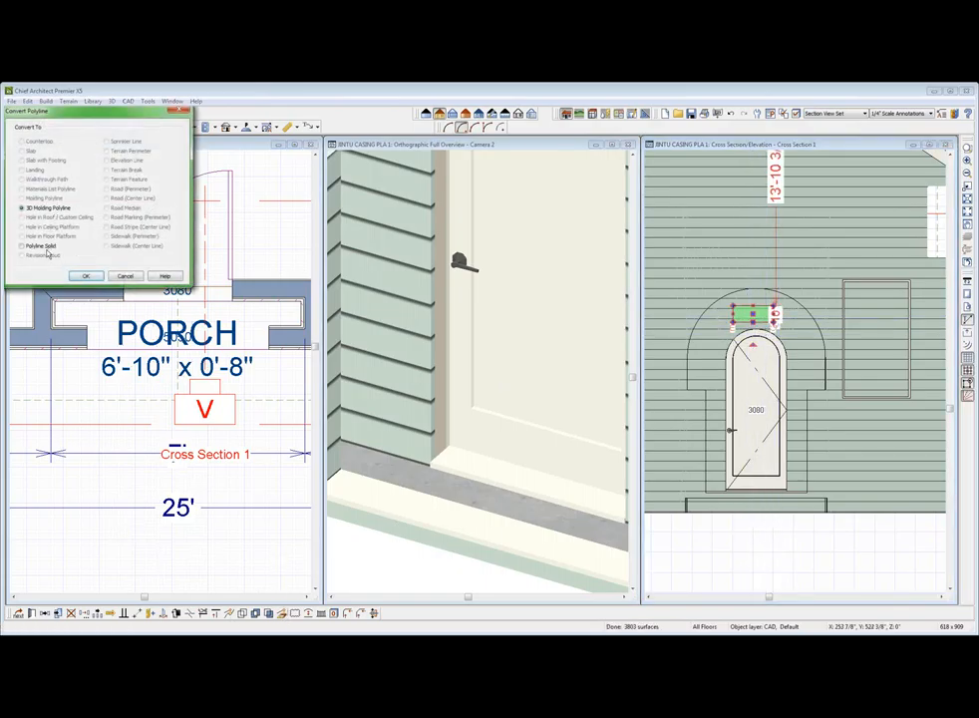
{"action": "left_click", "coordinate": [86, 275]}
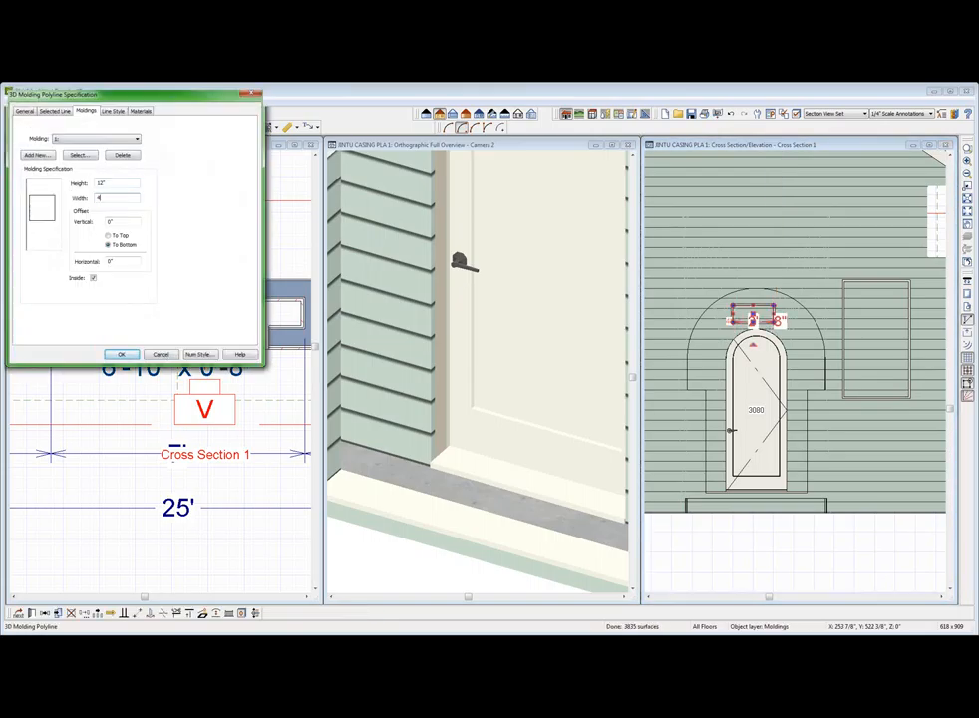
{"action": "left_click", "coordinate": [120, 355]}
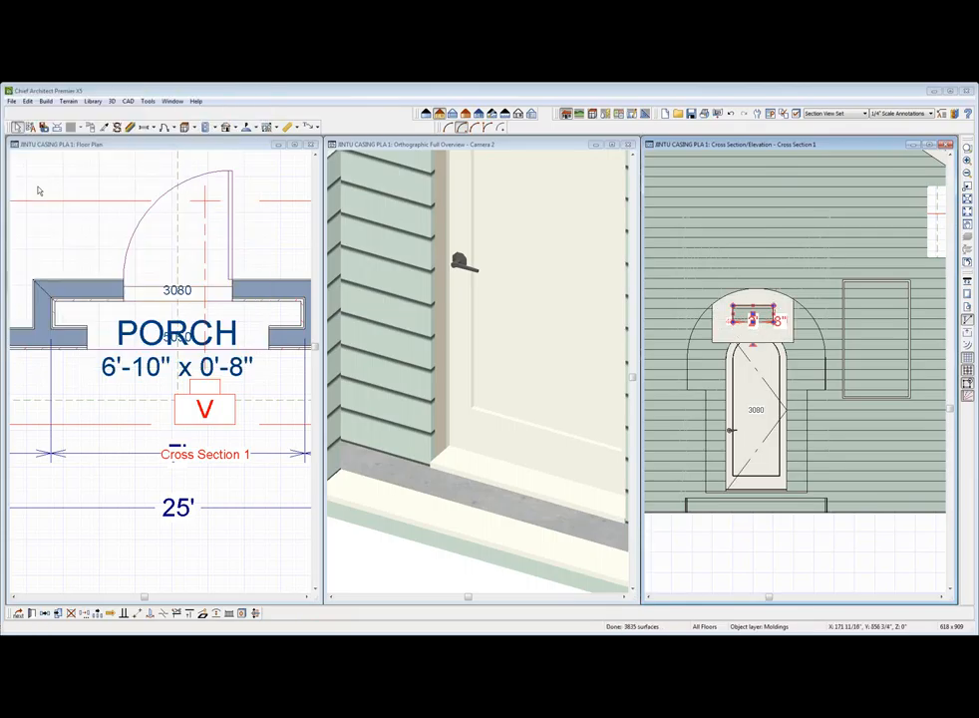
{"action": "mouse_move", "coordinate": [674, 307]}
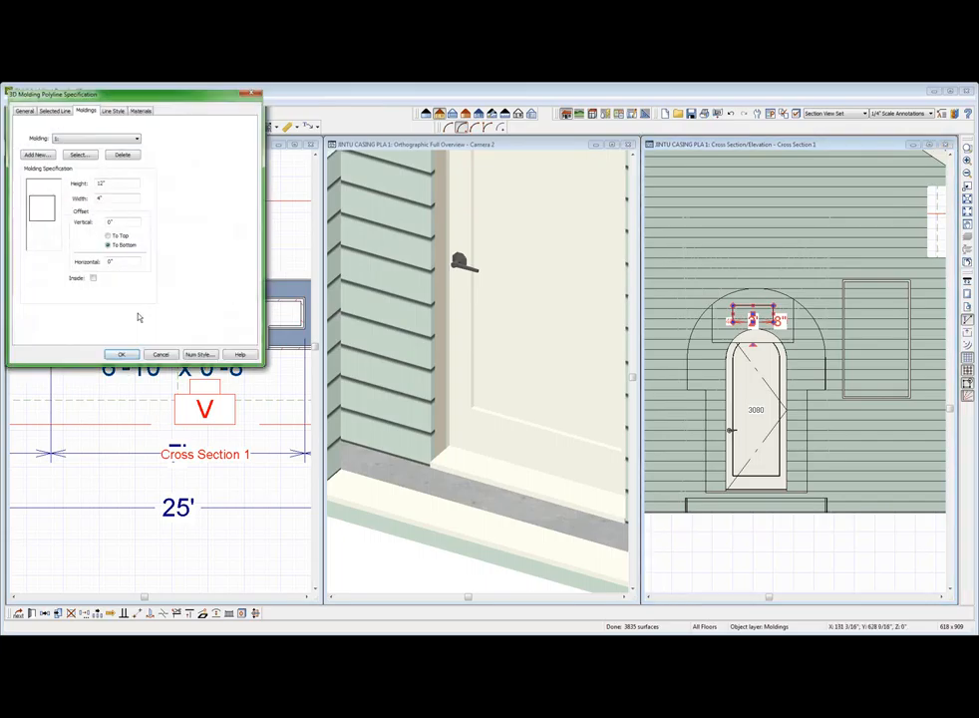
{"action": "left_click", "coordinate": [91, 279]}
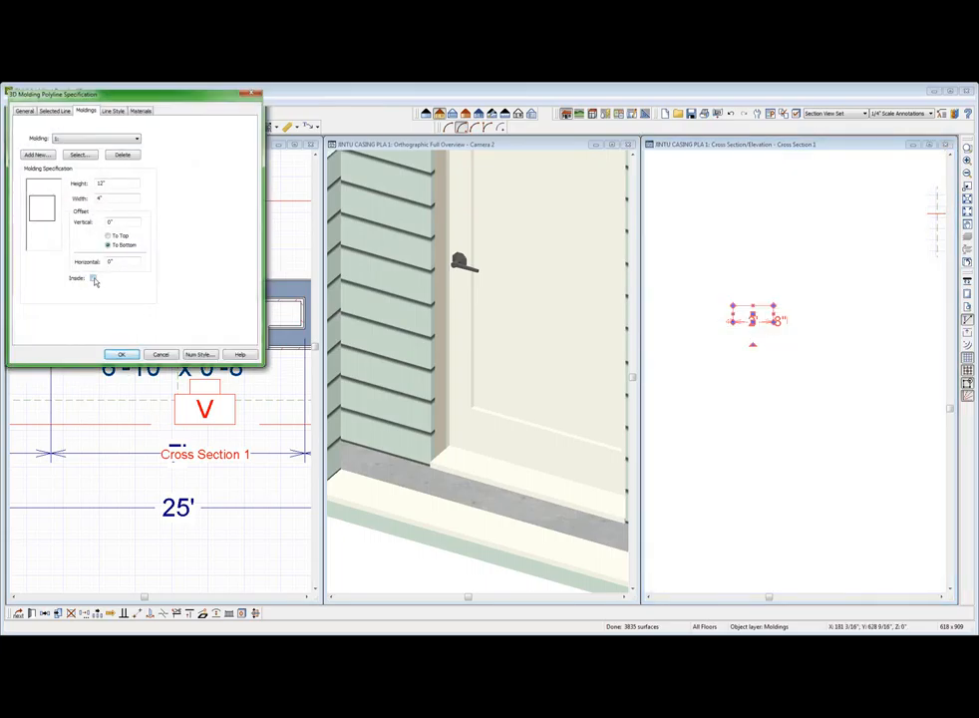
{"action": "left_click", "coordinate": [120, 355]}
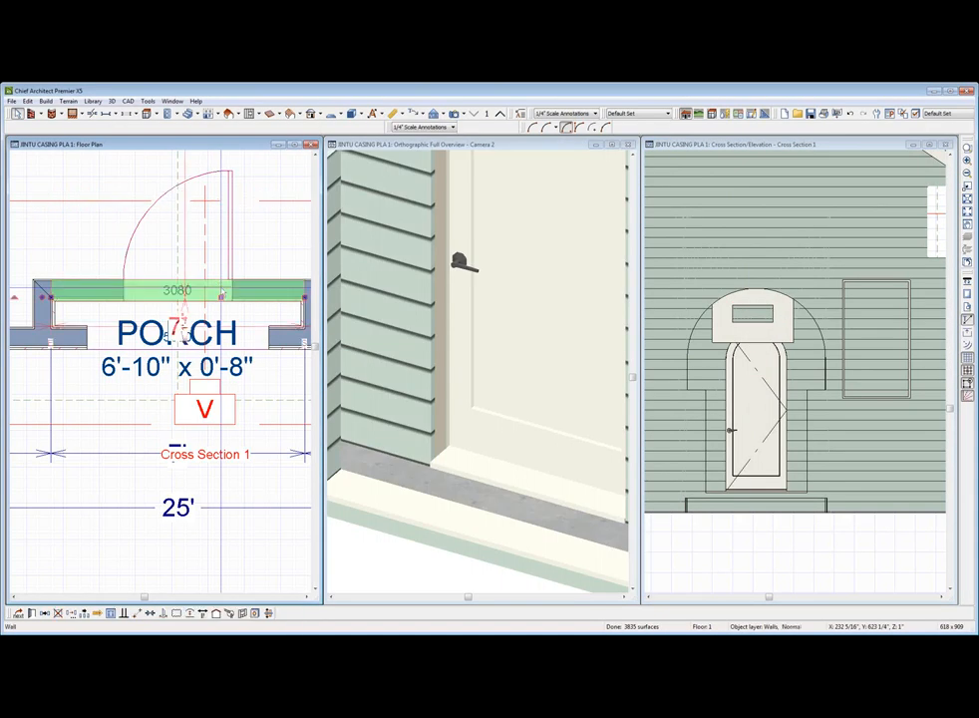
{"action": "left_click", "coordinate": [178, 291]}
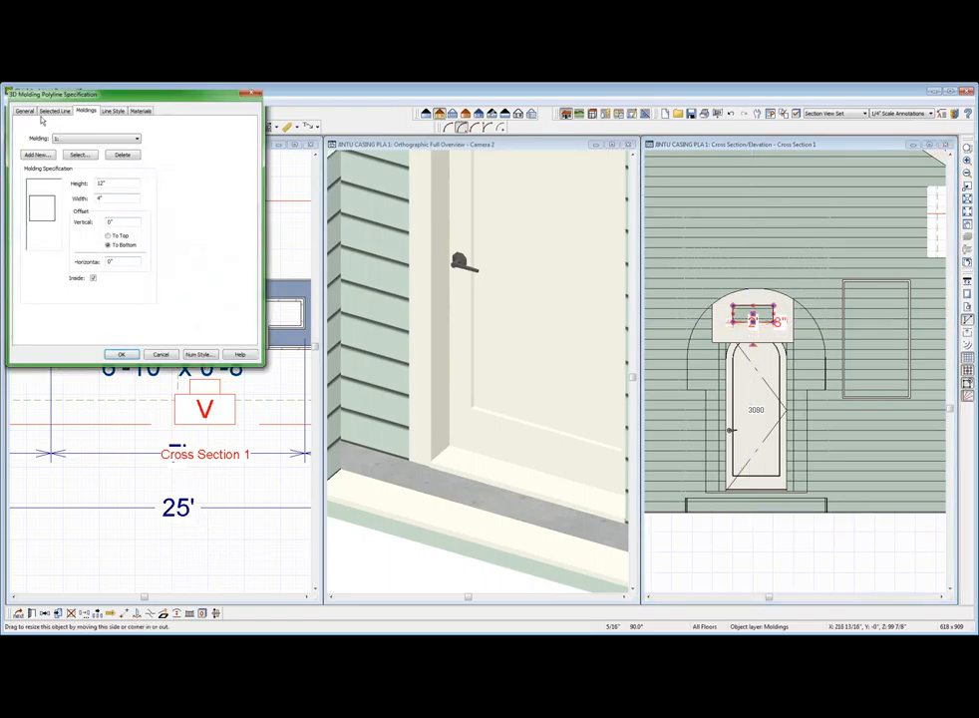
Turn off the molding on the selected edge in the outline's General settings and confirm
{"action": "left_click", "coordinate": [24, 109]}
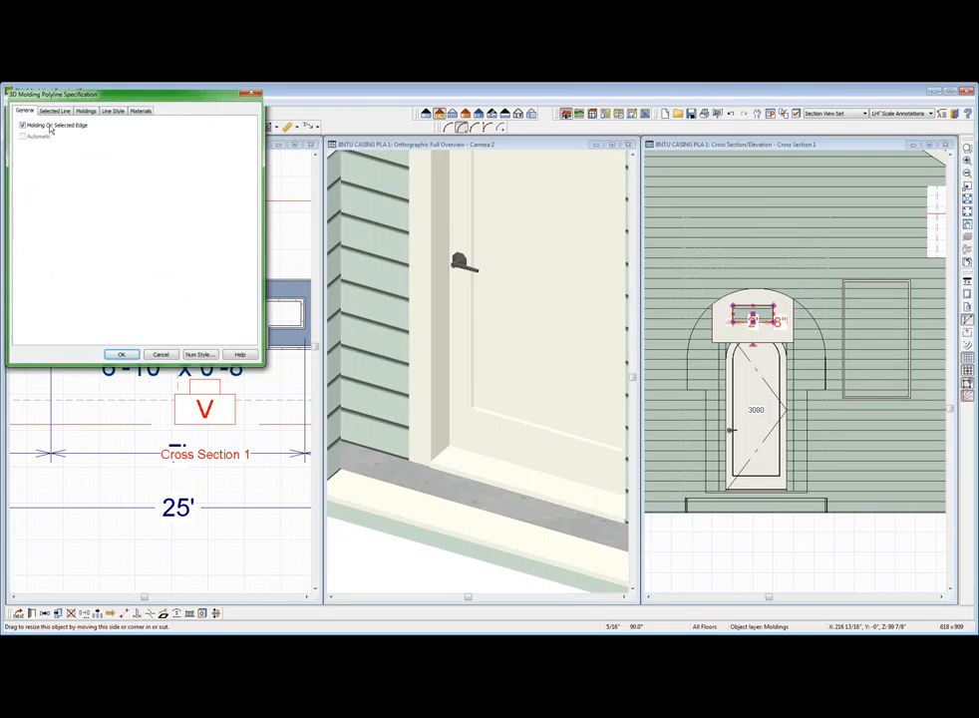
{"action": "left_click", "coordinate": [23, 124]}
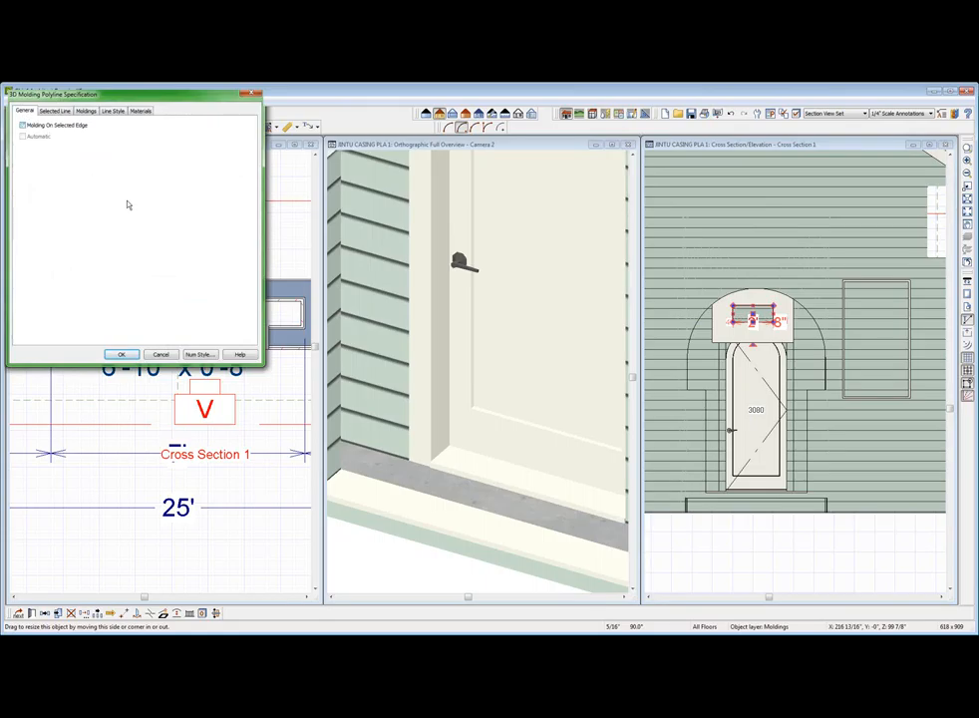
{"action": "left_click", "coordinate": [119, 355]}
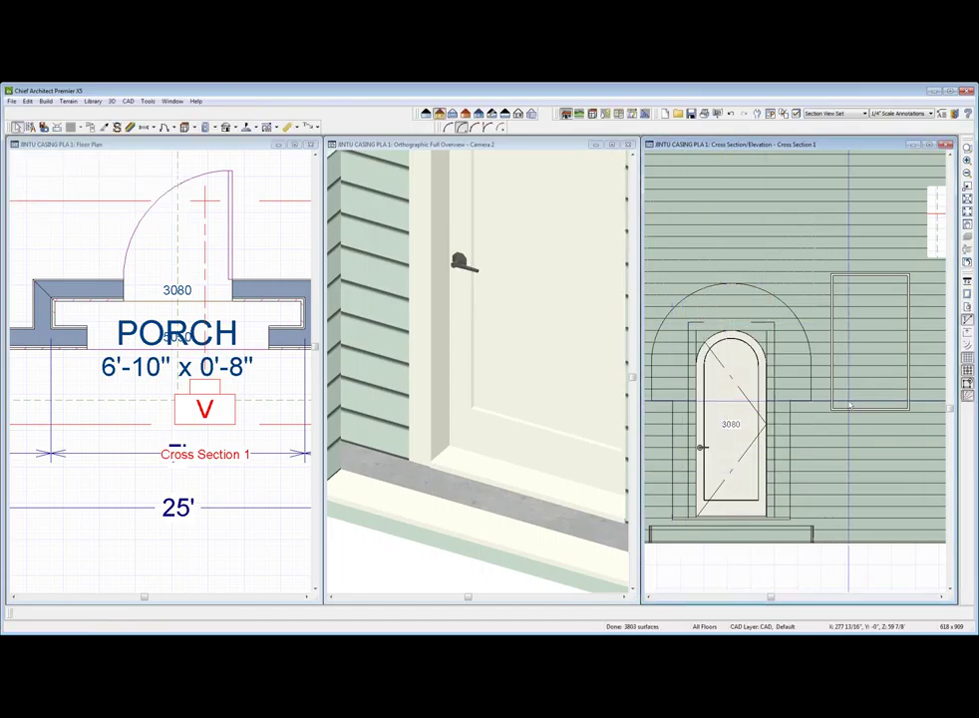
Select the arch outline on the siding wall and assign it an enabled molding profile
{"action": "left_click", "coordinate": [858, 395]}
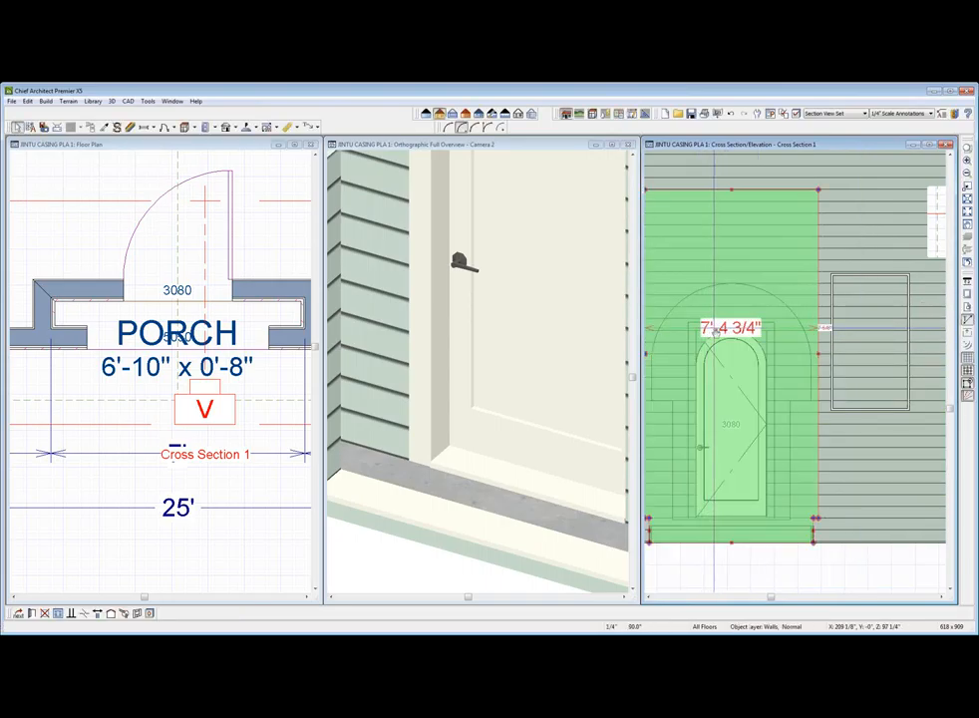
{"action": "left_click", "coordinate": [730, 423]}
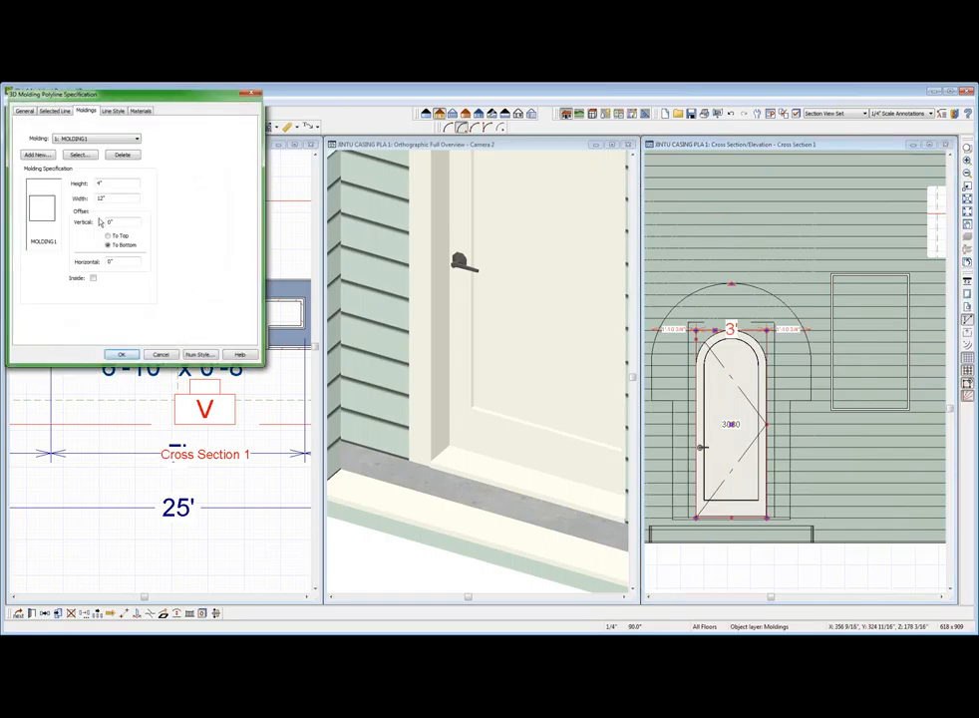
{"action": "left_click", "coordinate": [94, 277]}
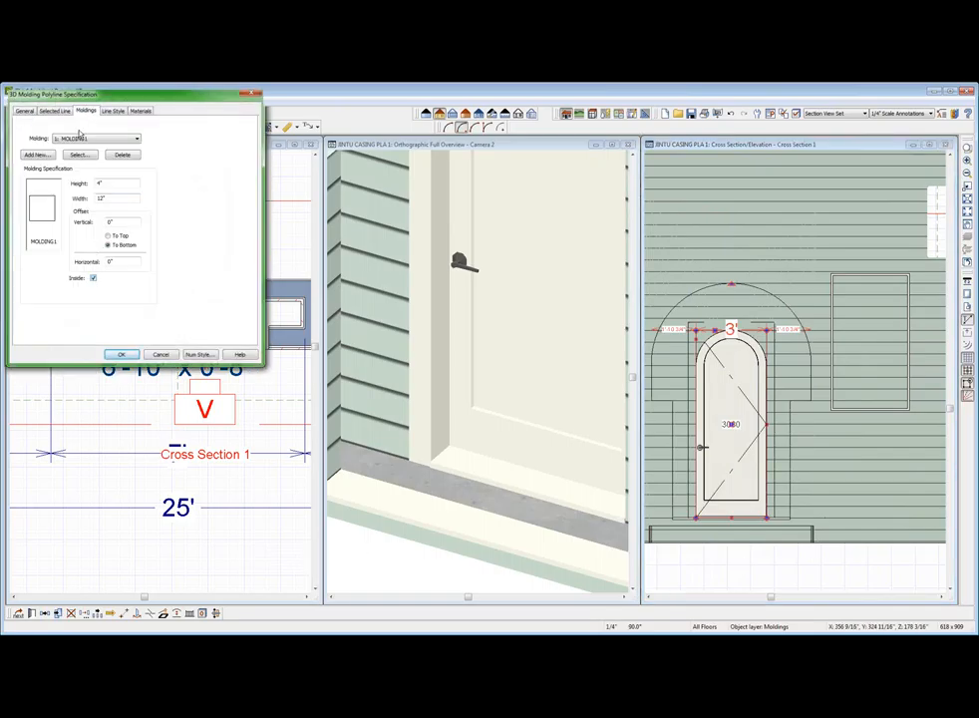
{"action": "left_click", "coordinate": [144, 137]}
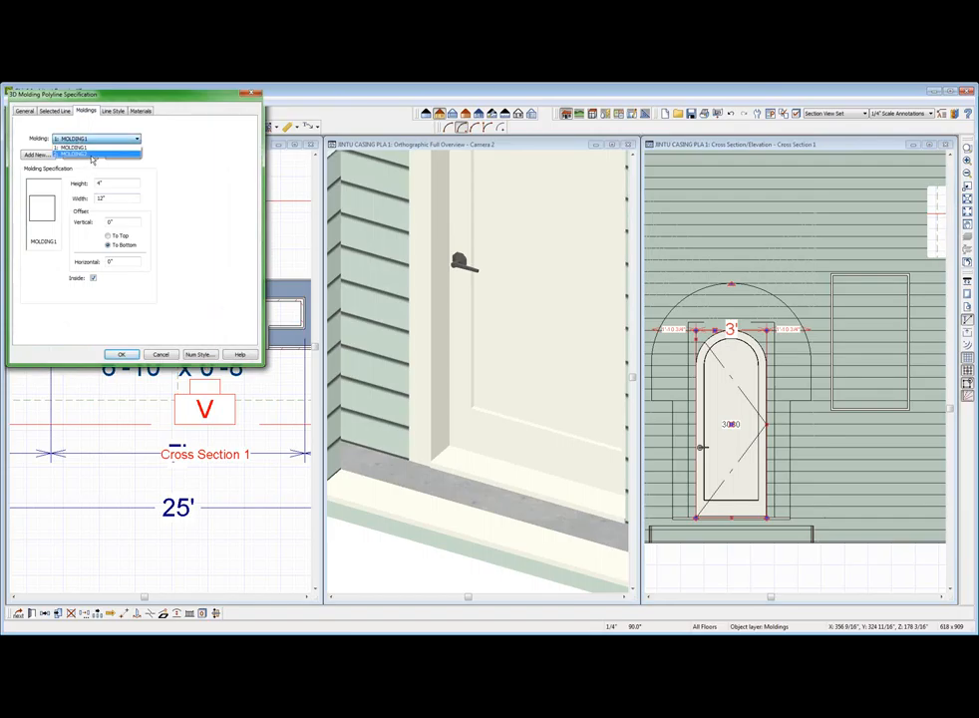
{"action": "left_click", "coordinate": [76, 155]}
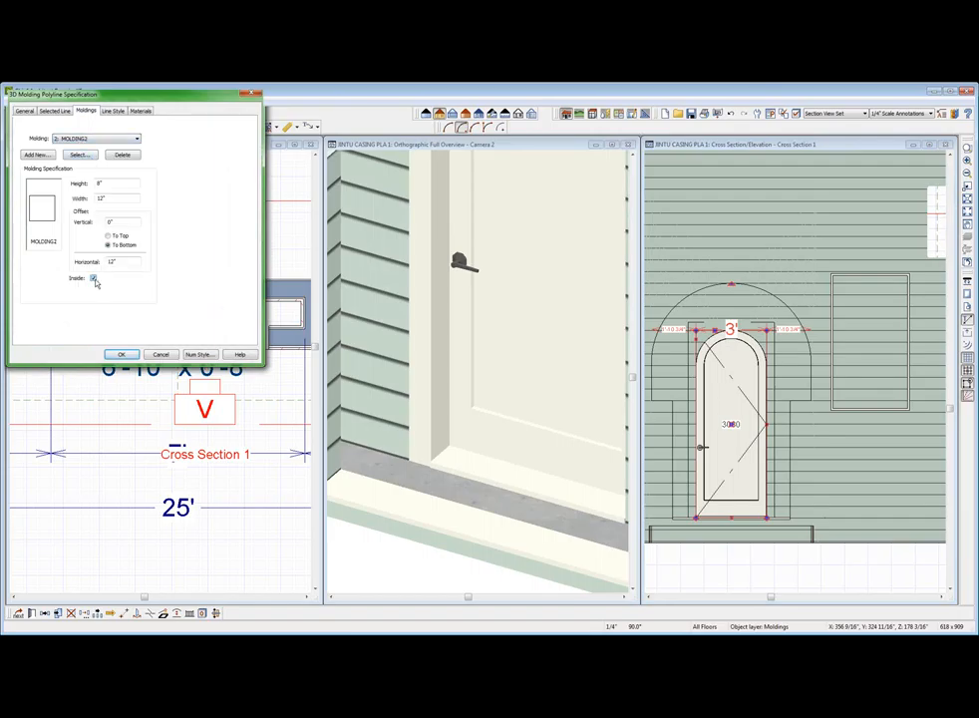
{"action": "left_click", "coordinate": [120, 355]}
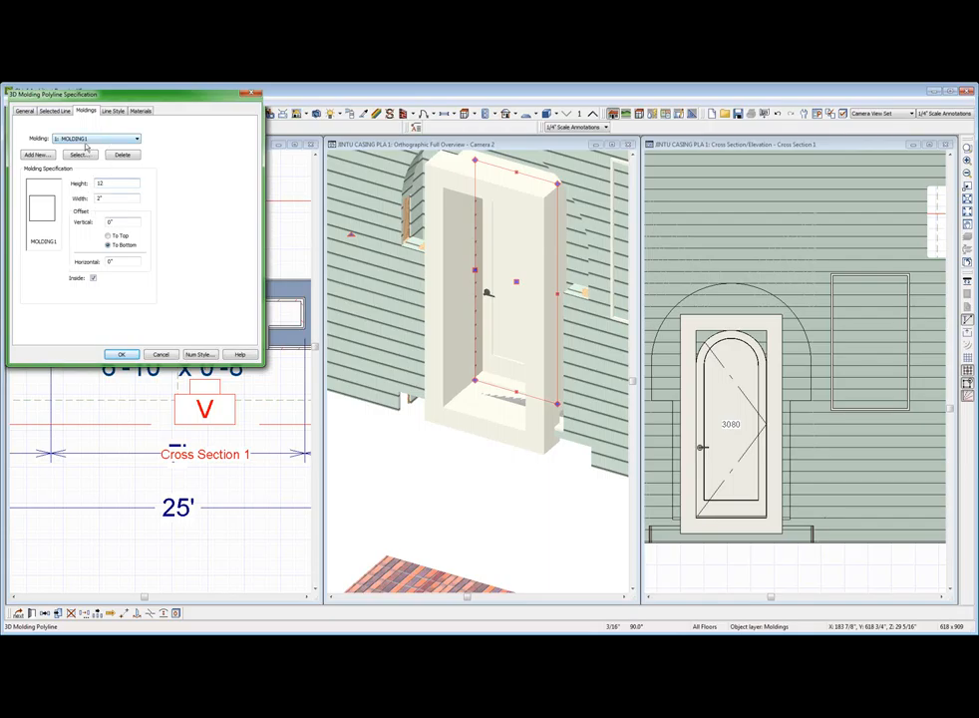
Choose a different molding profile for the arch outline and confirm so the surround shows in 3D
{"action": "left_click", "coordinate": [136, 137]}
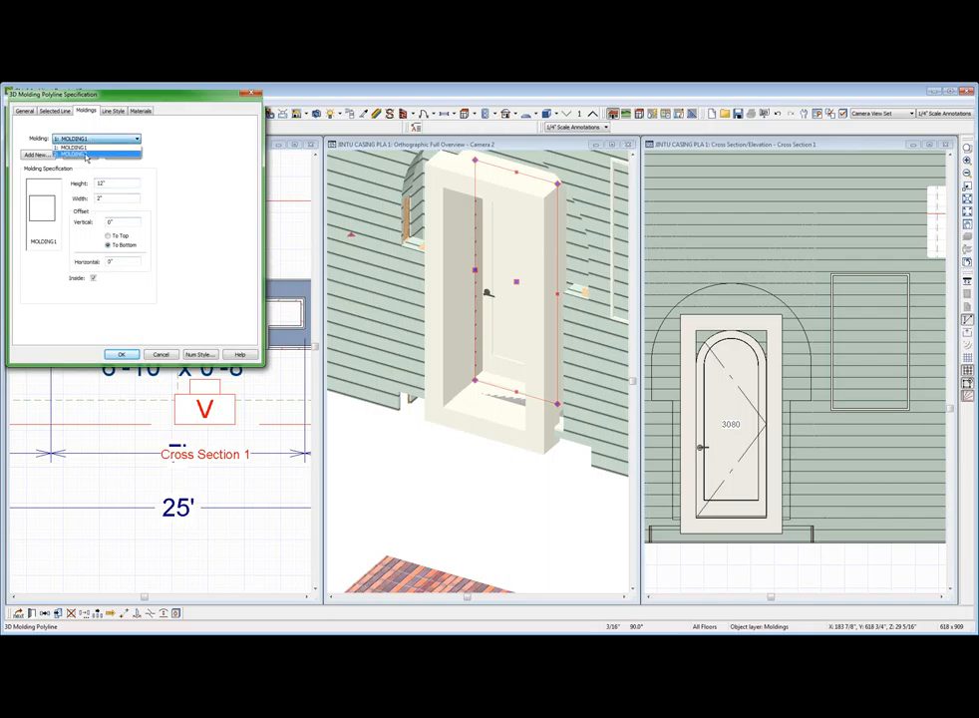
{"action": "left_click", "coordinate": [78, 148]}
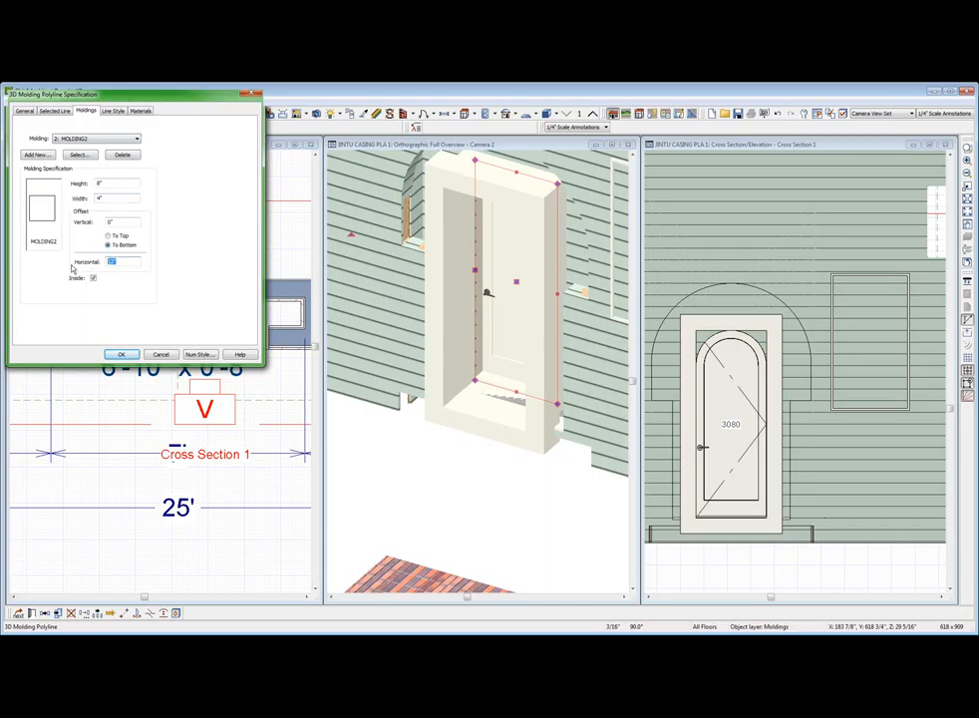
{"action": "left_click", "coordinate": [120, 355]}
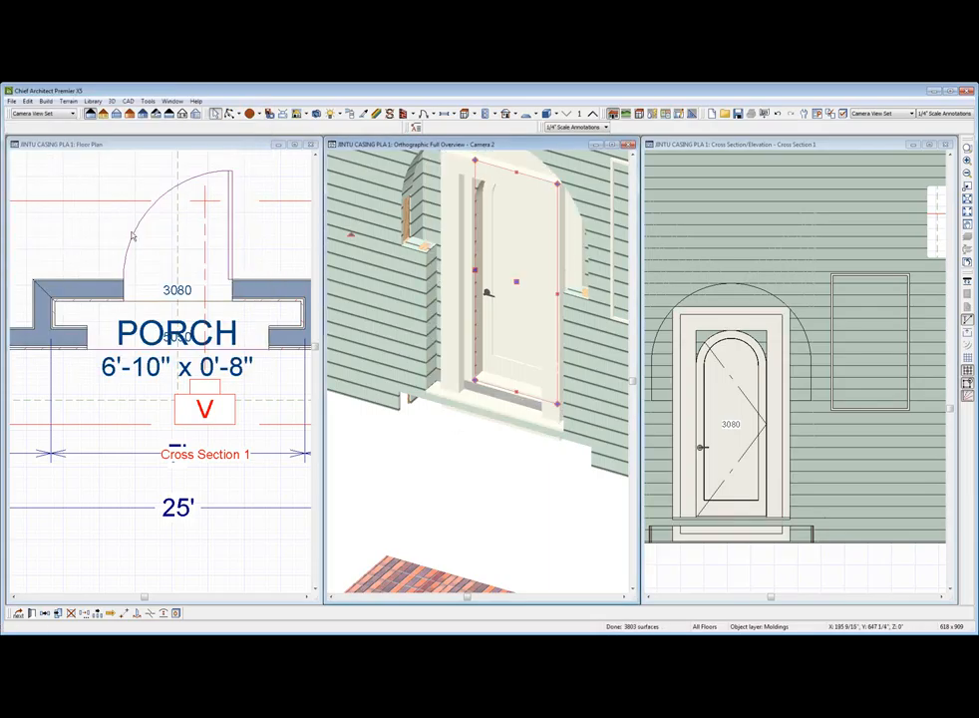
{"action": "mouse_move", "coordinate": [663, 355]}
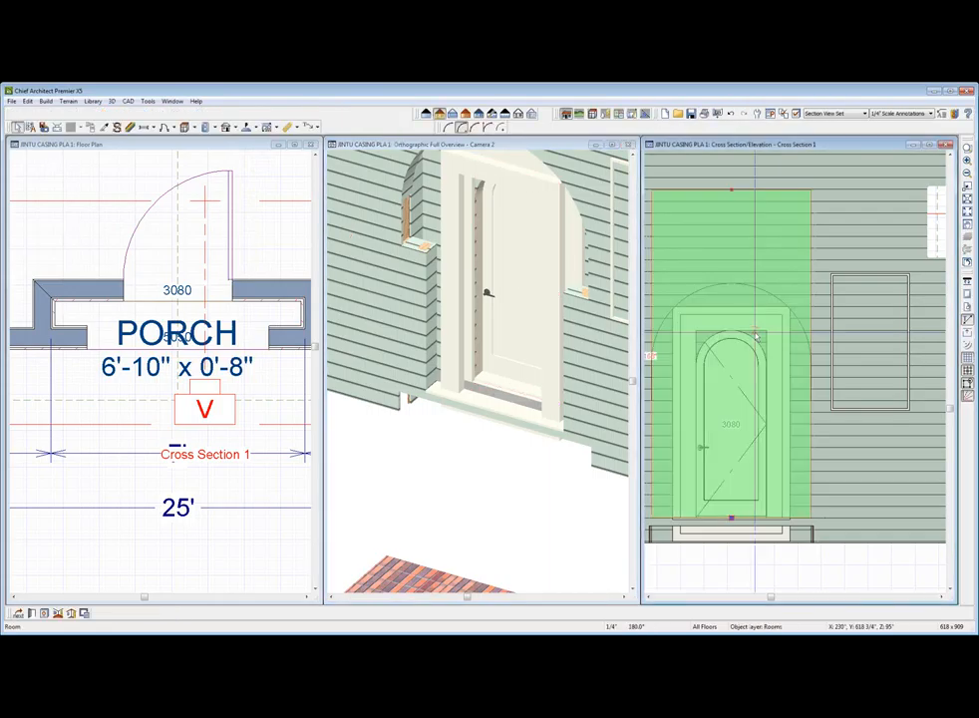
Move the arch molding surround by X and Y offsets so it sits centred around the door
{"action": "left_click", "coordinate": [730, 423]}
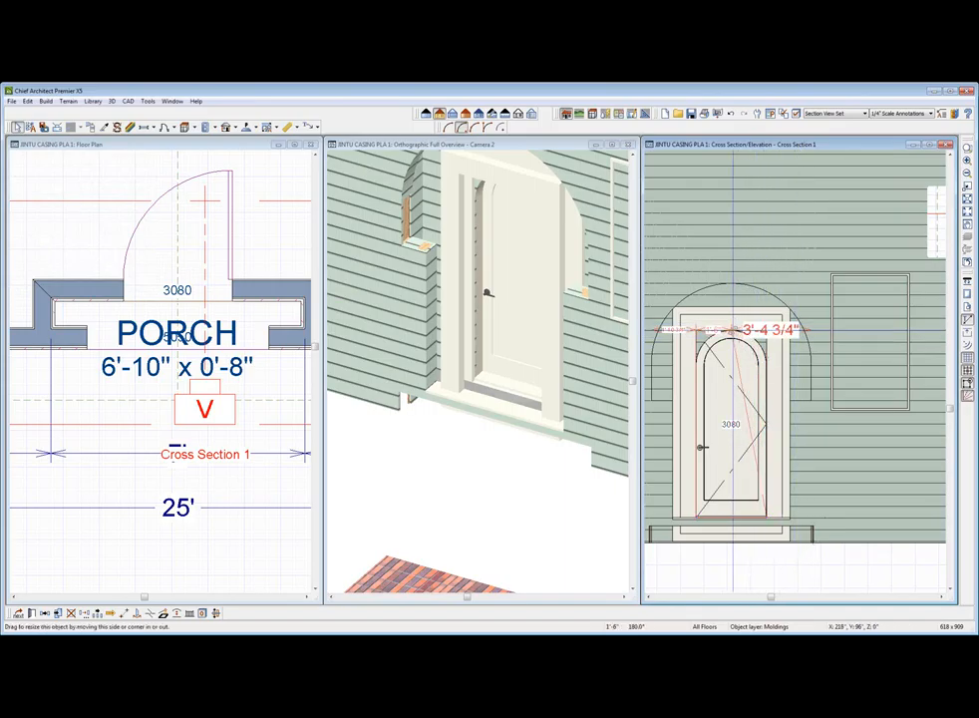
{"action": "left_click", "coordinate": [730, 329]}
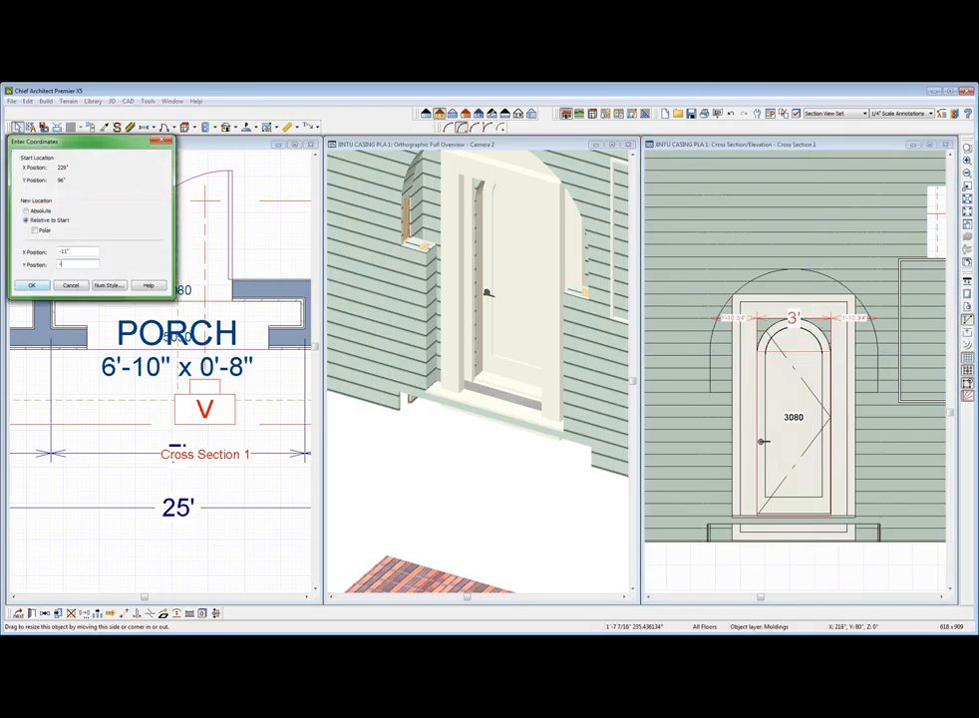
{"action": "left_click", "coordinate": [32, 286]}
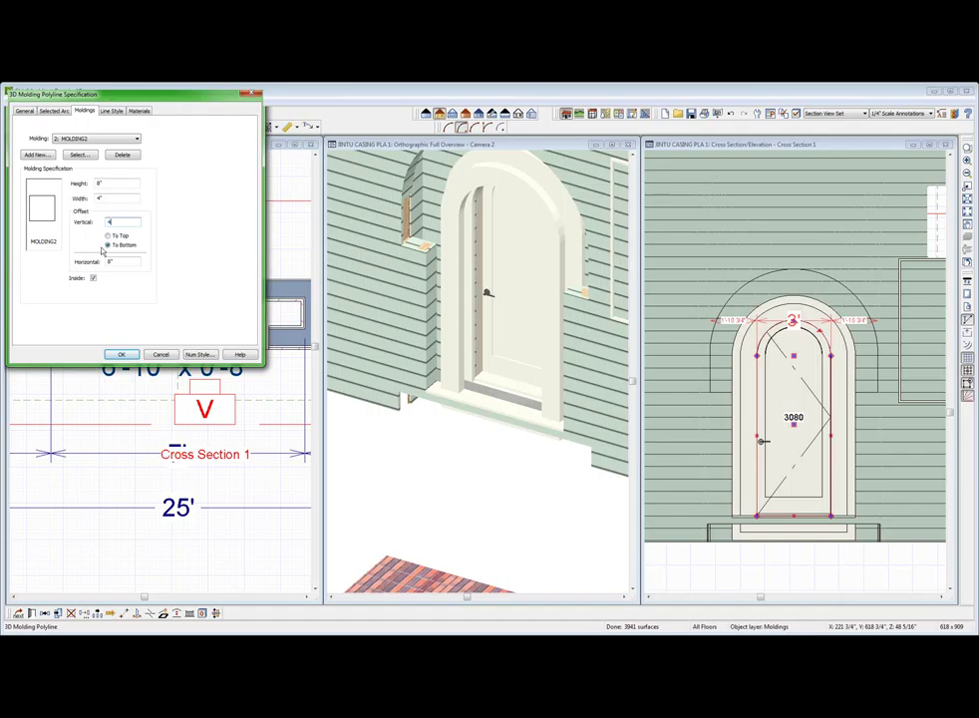
Choose the rectangular molding profile for the arch surround on the Moldings tab
{"action": "left_click", "coordinate": [119, 355]}
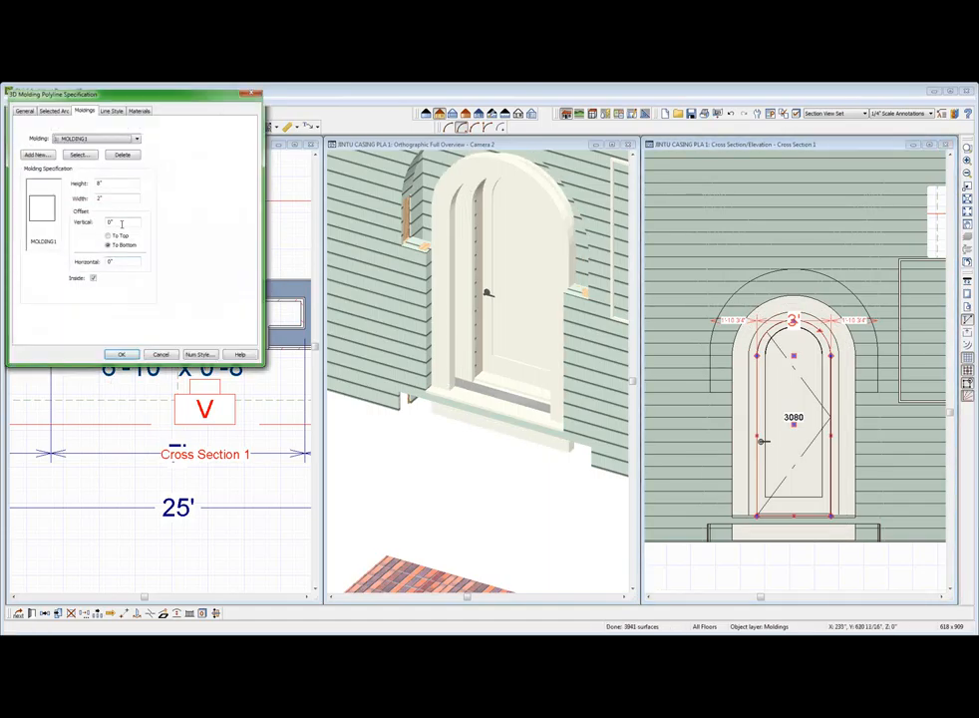
{"action": "left_click", "coordinate": [136, 137]}
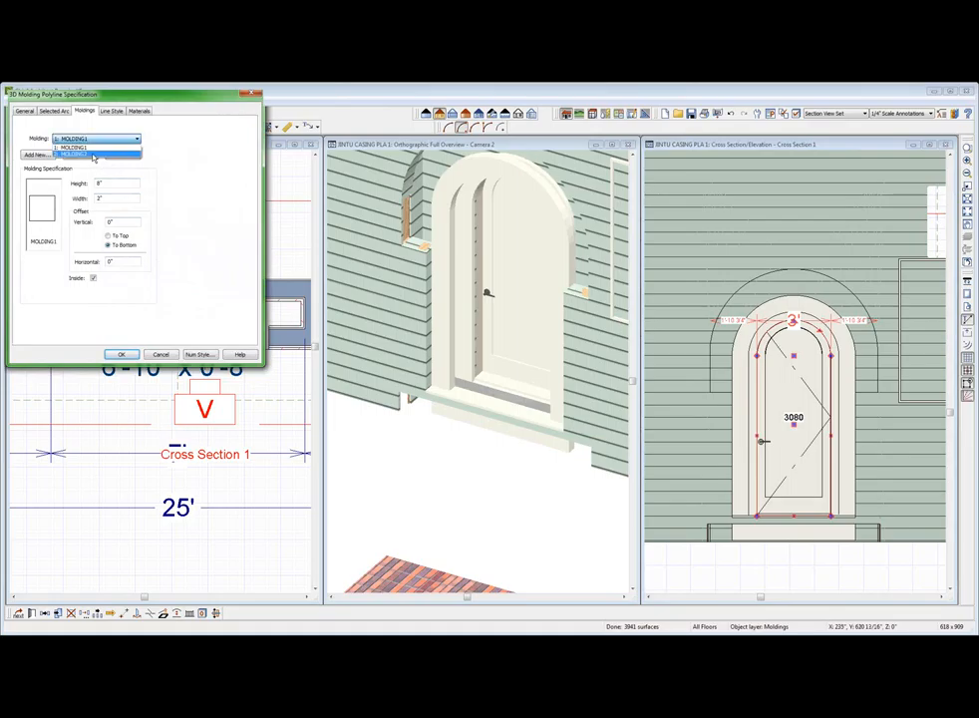
{"action": "left_click", "coordinate": [72, 148]}
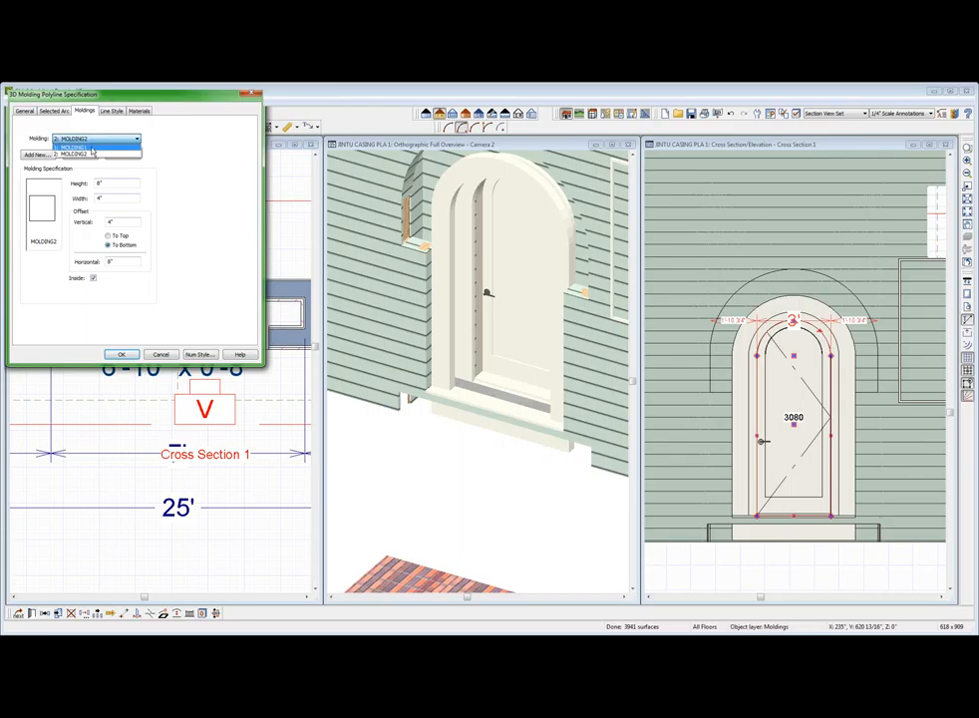
{"action": "left_click", "coordinate": [76, 148]}
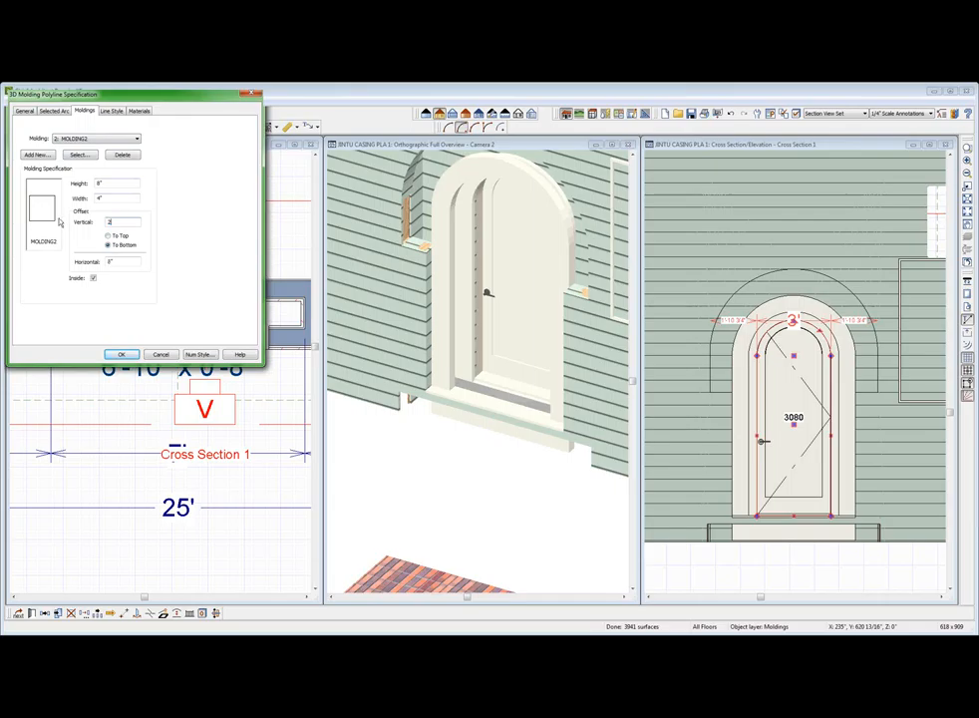
Reselect the surround's profile from the list and apply the molding settings
{"action": "left_click", "coordinate": [119, 355]}
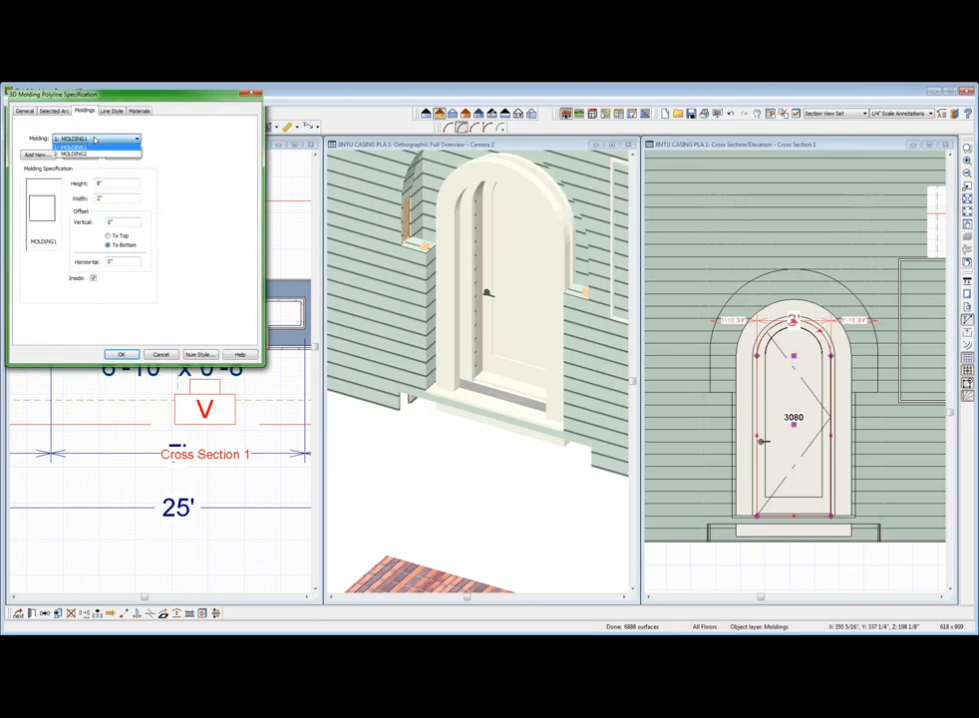
{"action": "left_click", "coordinate": [96, 138]}
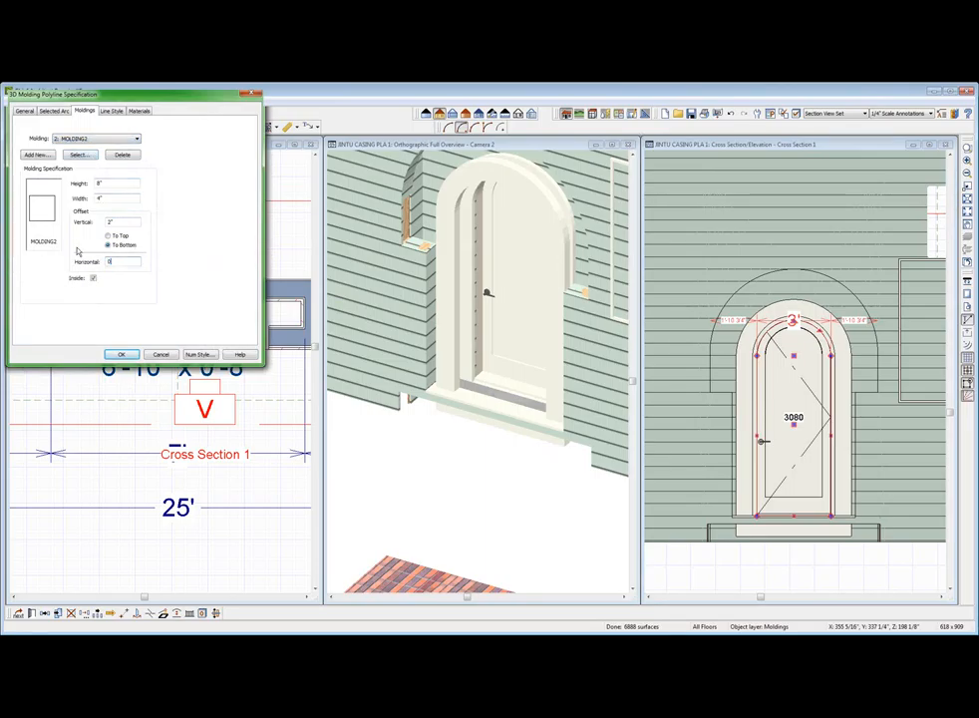
{"action": "left_click", "coordinate": [120, 355]}
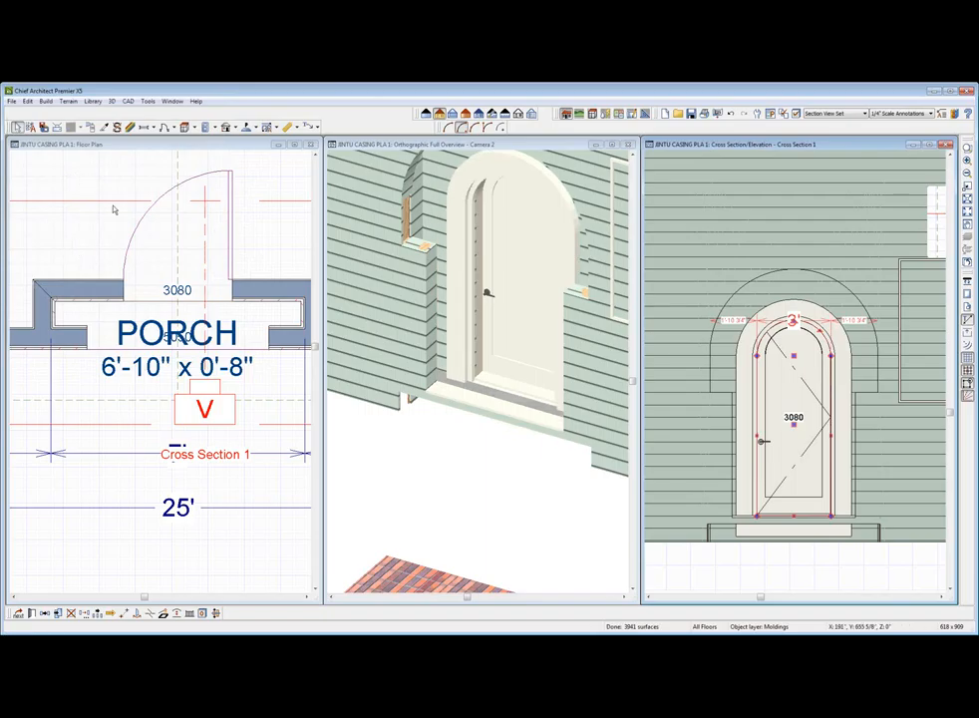
{"action": "mouse_move", "coordinate": [463, 264]}
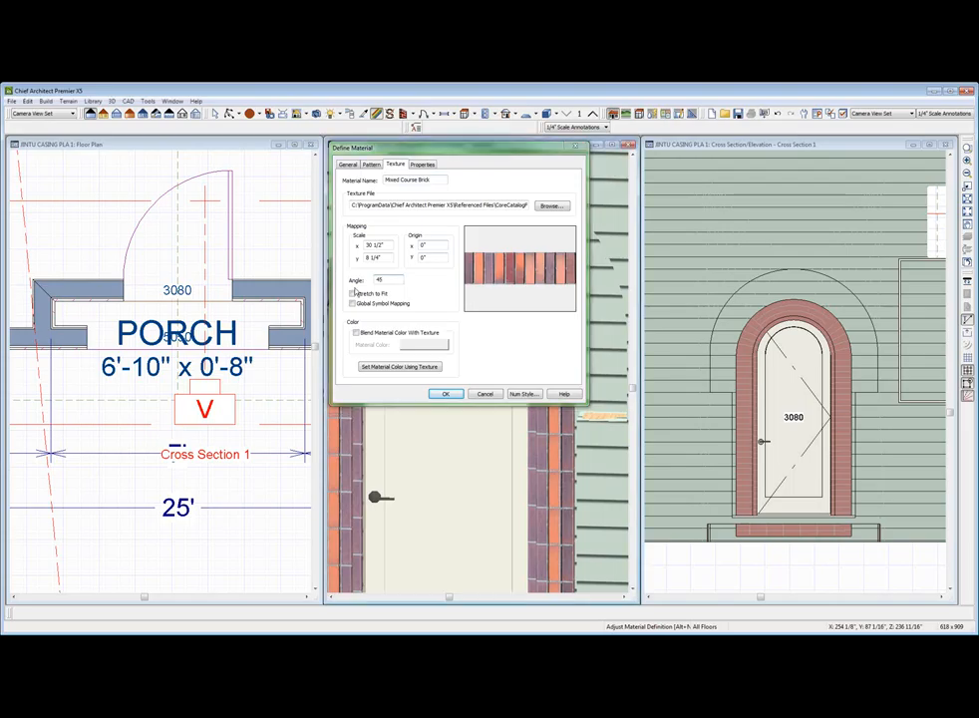
Apply Mixed Course Brick with a rotated mapping angle to the surround and dismiss the rename warning
{"action": "left_click", "coordinate": [447, 393]}
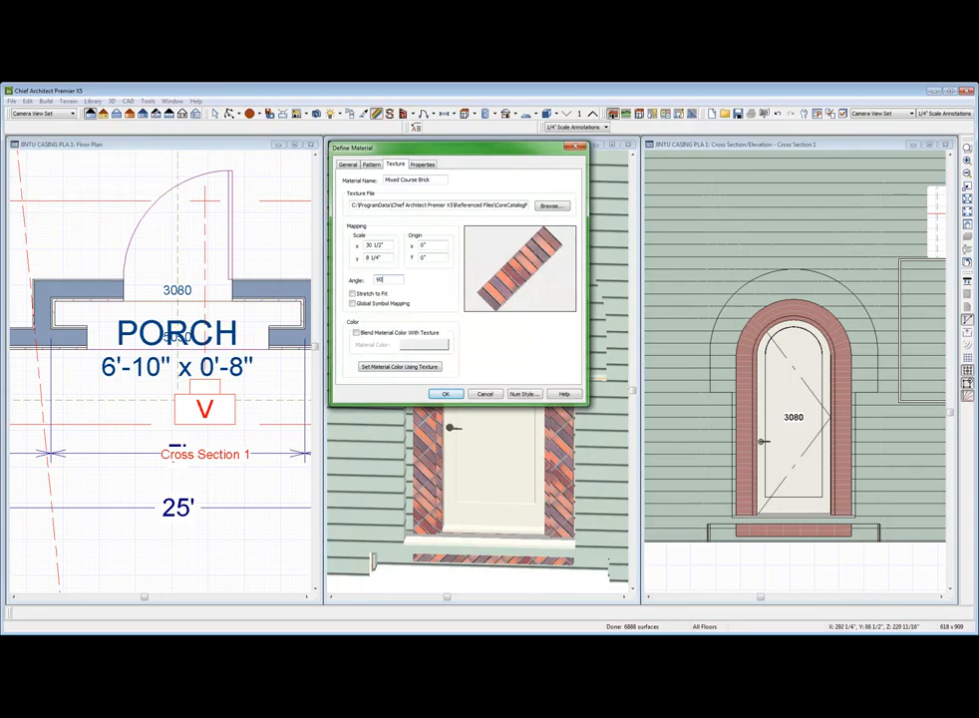
{"action": "left_click", "coordinate": [447, 393]}
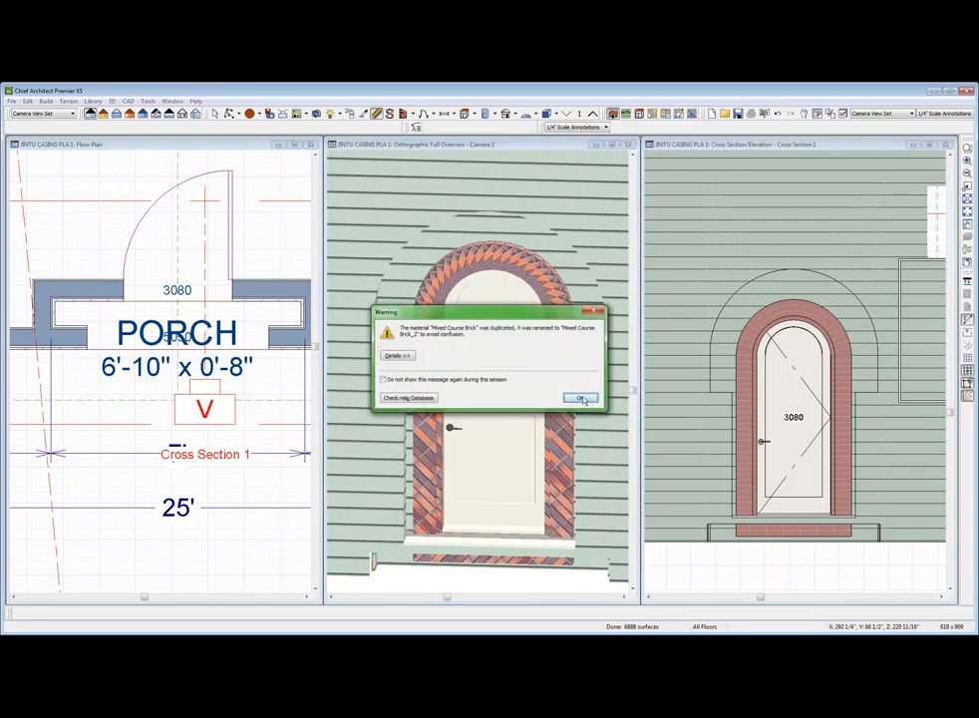
{"action": "left_click", "coordinate": [582, 399]}
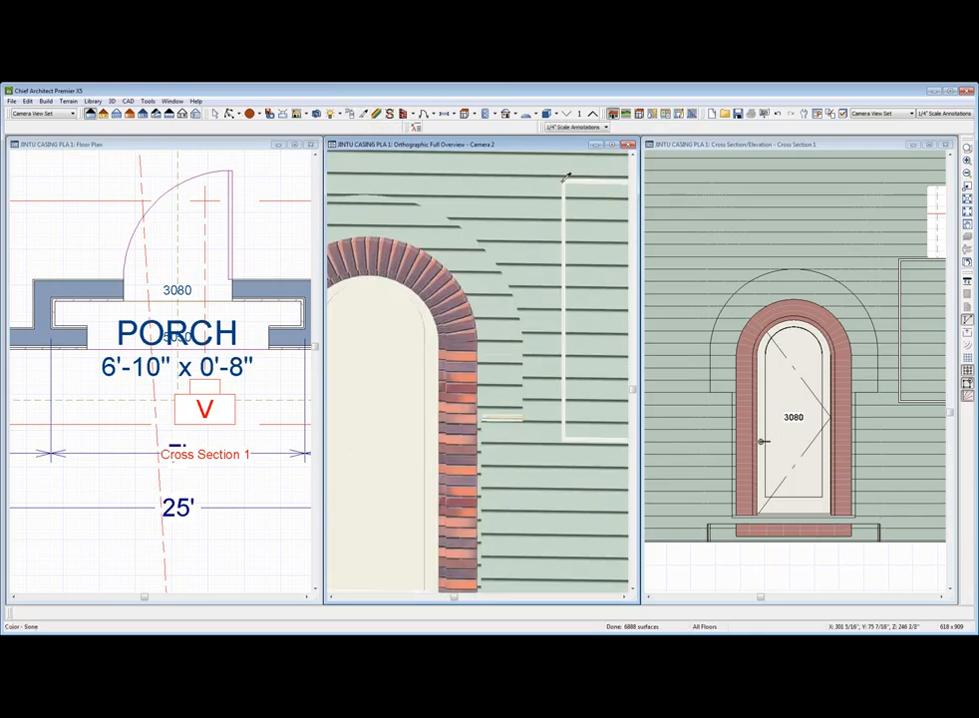
{"action": "left_click", "coordinate": [447, 355]}
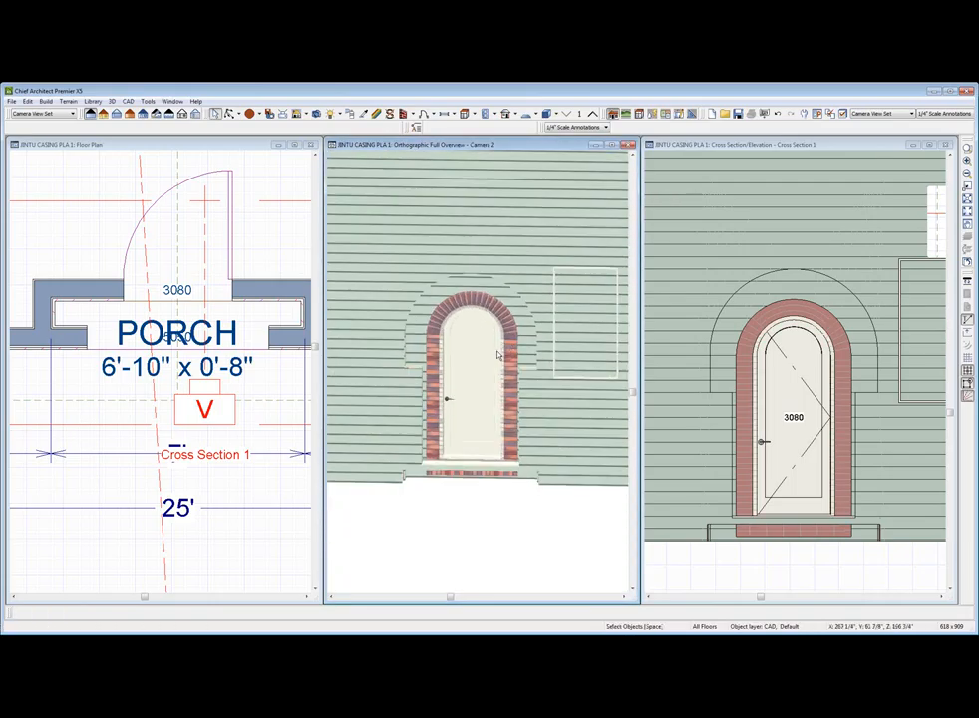
{"action": "mouse_move", "coordinate": [457, 327]}
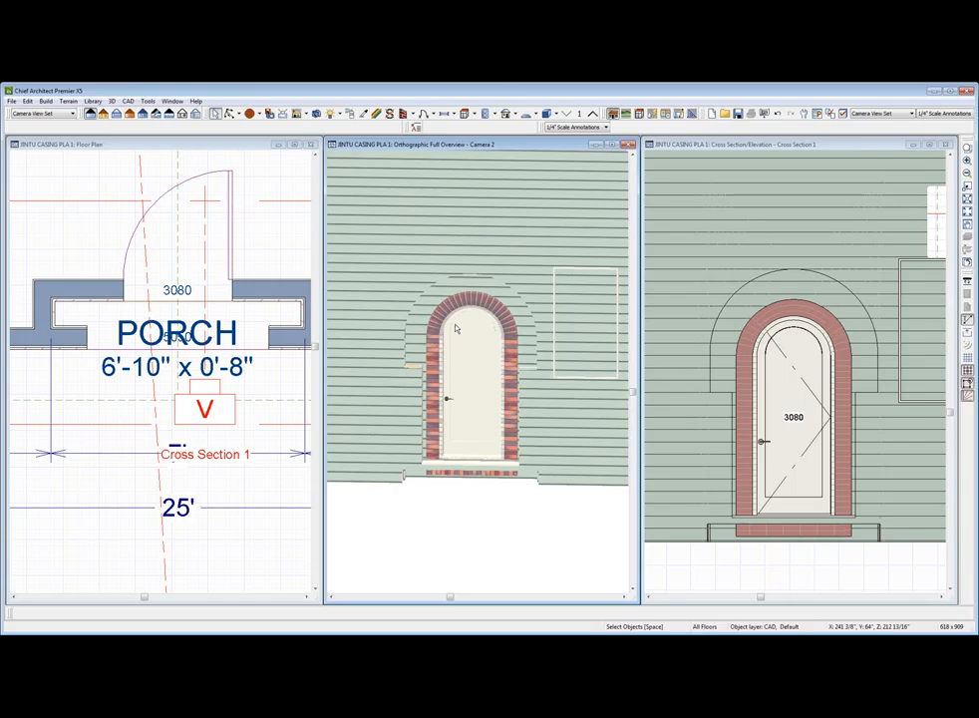
{"action": "left_click", "coordinate": [469, 383]}
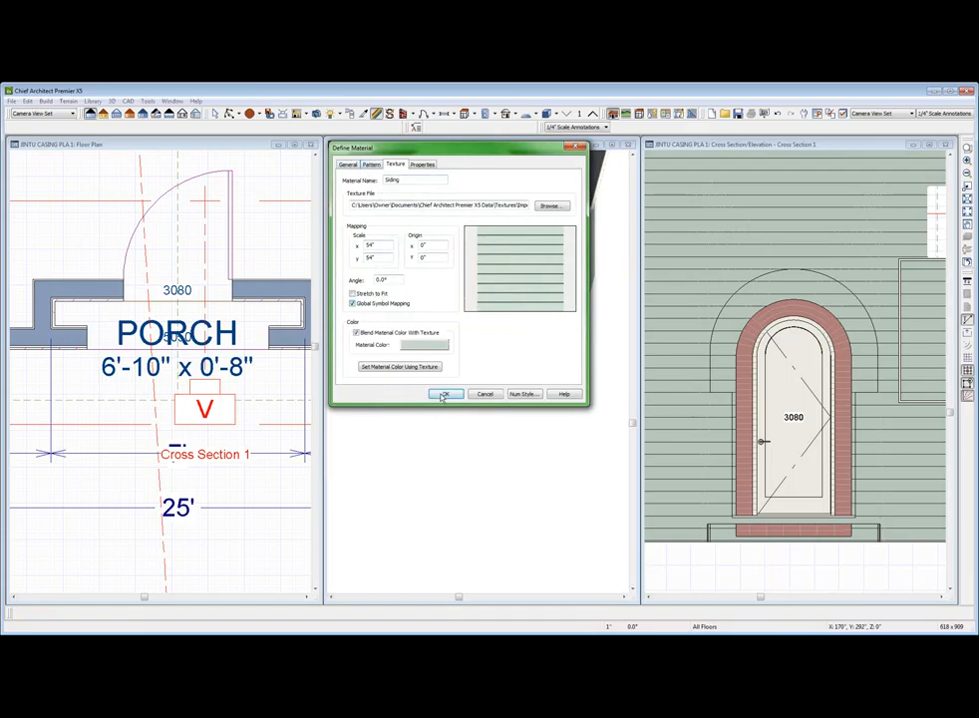
Toggle the siding texture mapping option and apply the material change
{"action": "left_click", "coordinate": [447, 395]}
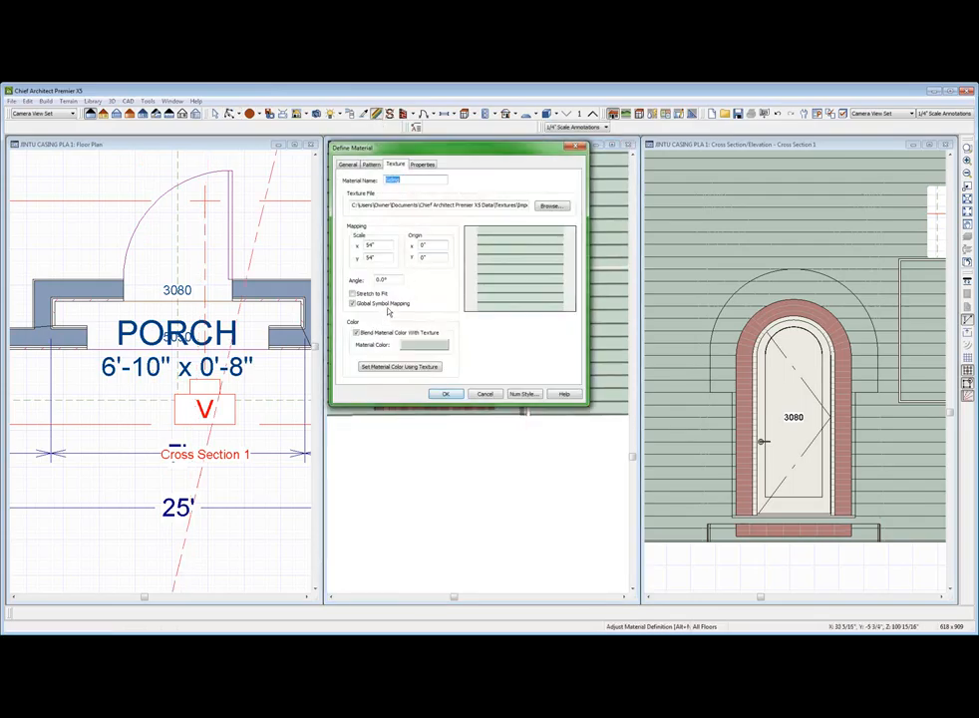
{"action": "left_click", "coordinate": [447, 393]}
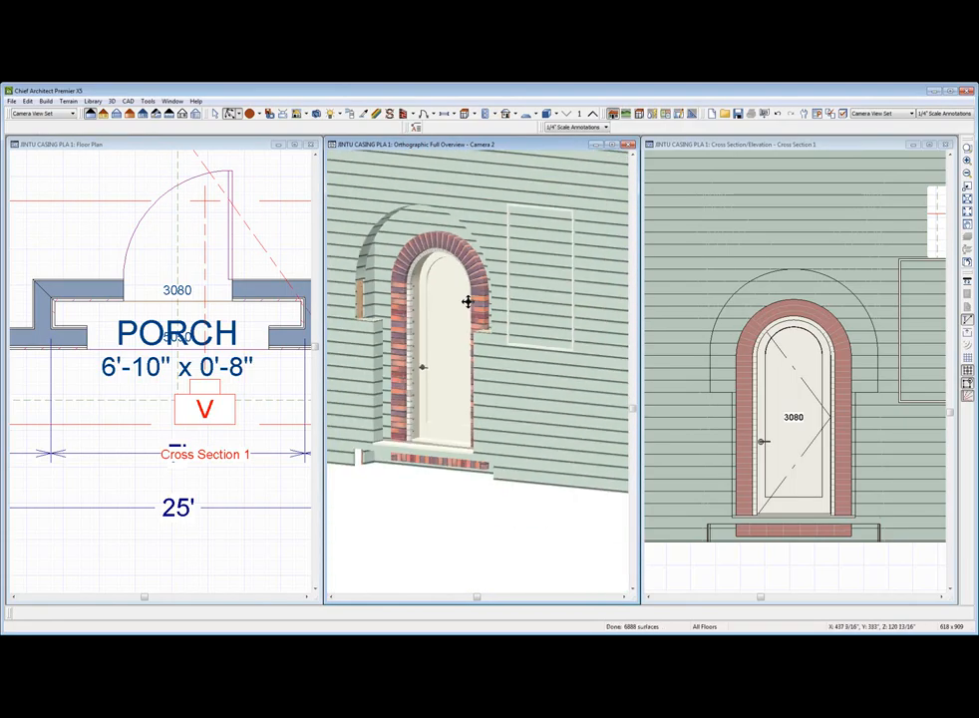
Orbit the 3D view to see the brick arch surround obliquely from above
{"action": "left_click_drag", "start_coordinate": [467, 303], "coordinate": [469, 327]}
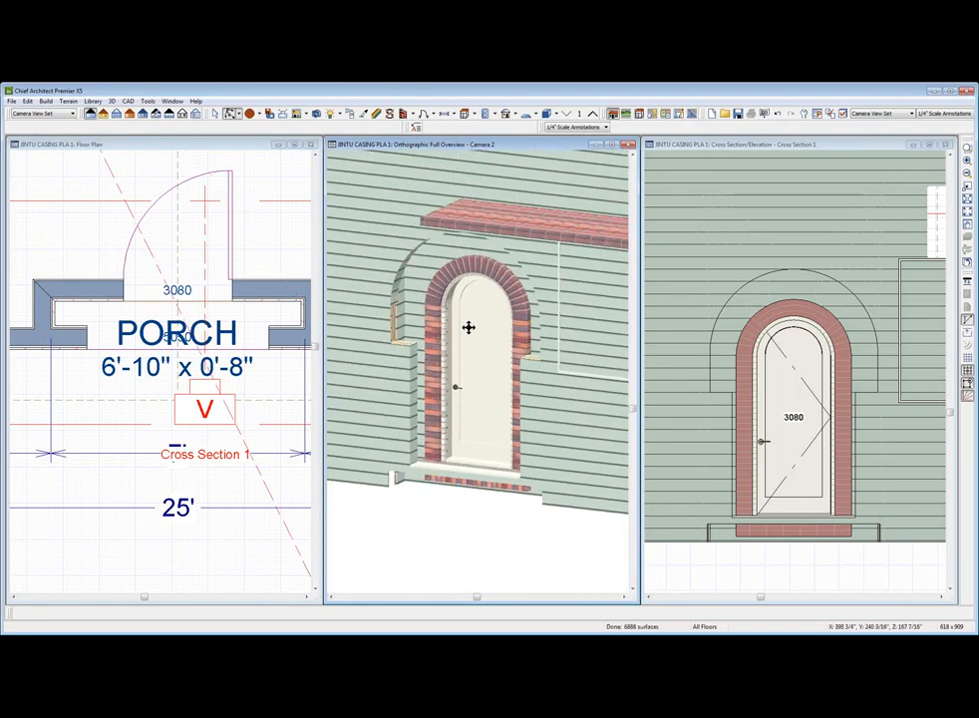
{"action": "left_click_drag", "start_coordinate": [468, 327], "coordinate": [459, 347]}
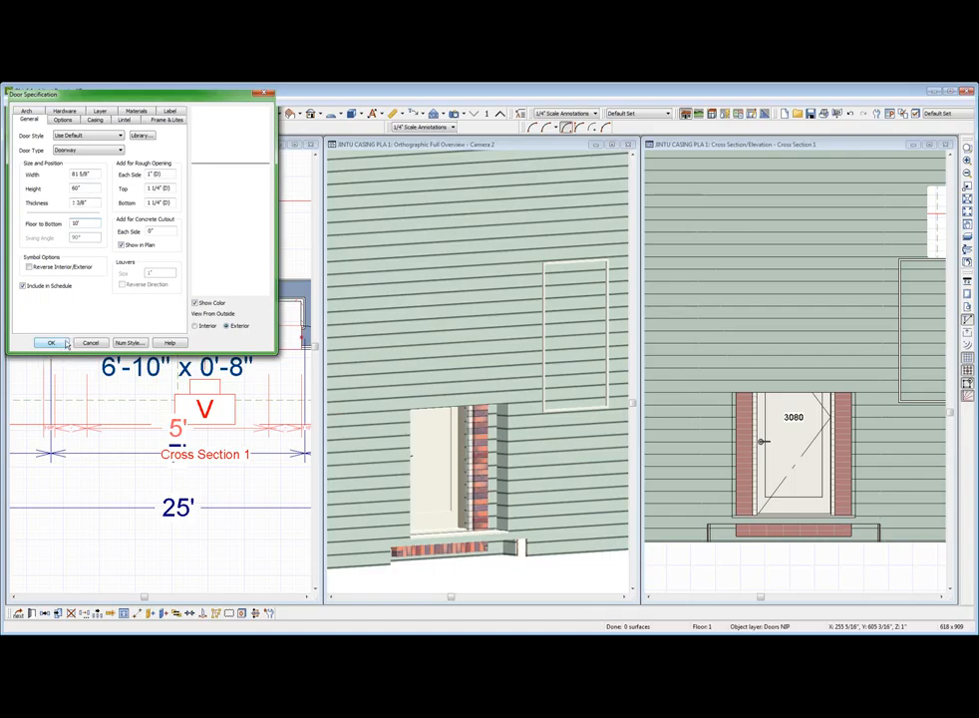
Set the door's arched top so it fits inside the brick surround and confirm
{"action": "left_click", "coordinate": [52, 343]}
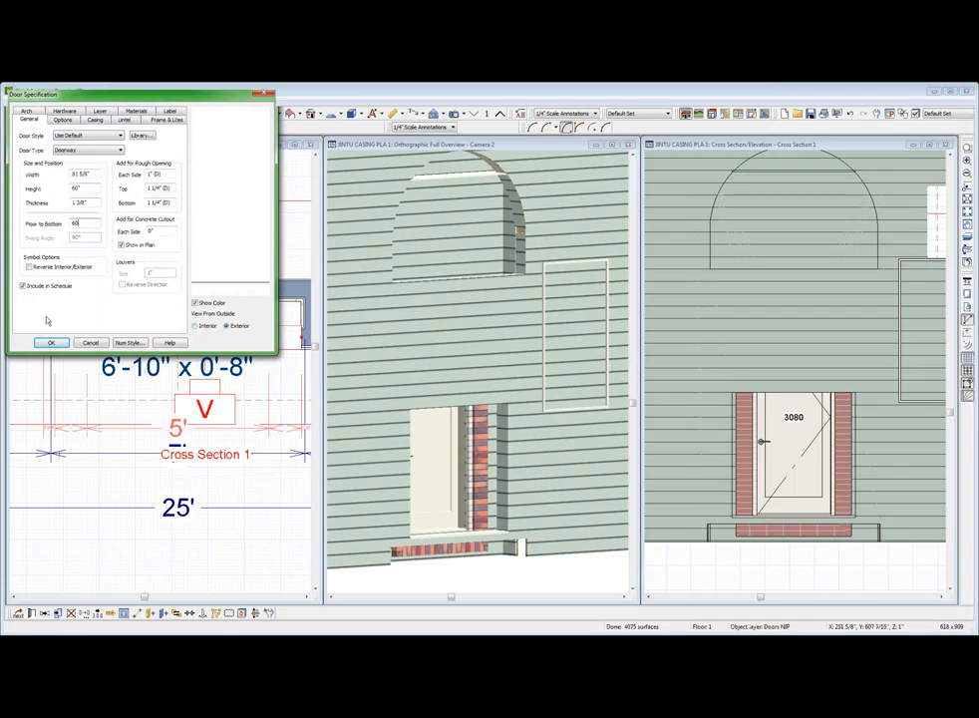
{"action": "left_click", "coordinate": [51, 343]}
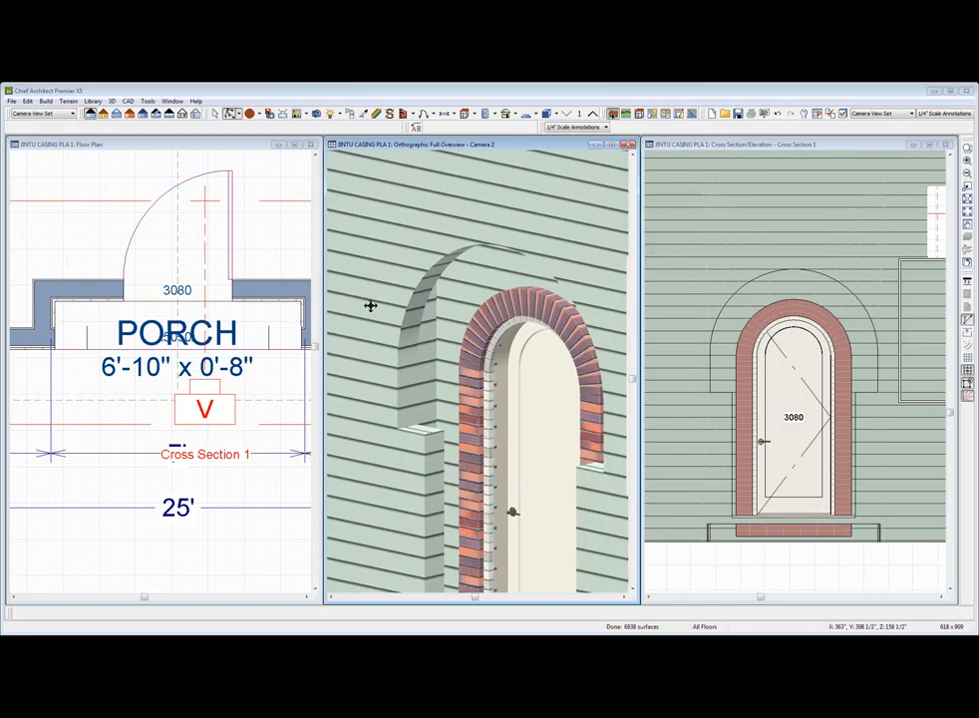
Orbit the 3D view toward the doorway and select the porch entry door in plan
{"action": "left_click_drag", "start_coordinate": [371, 305], "coordinate": [455, 296]}
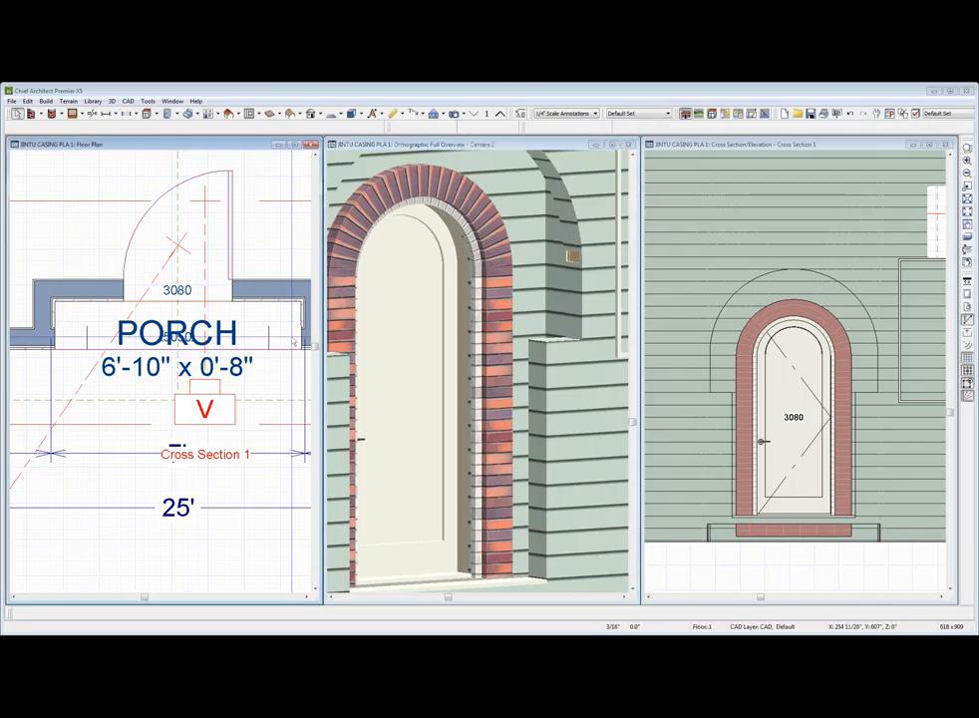
{"action": "left_click", "coordinate": [178, 335]}
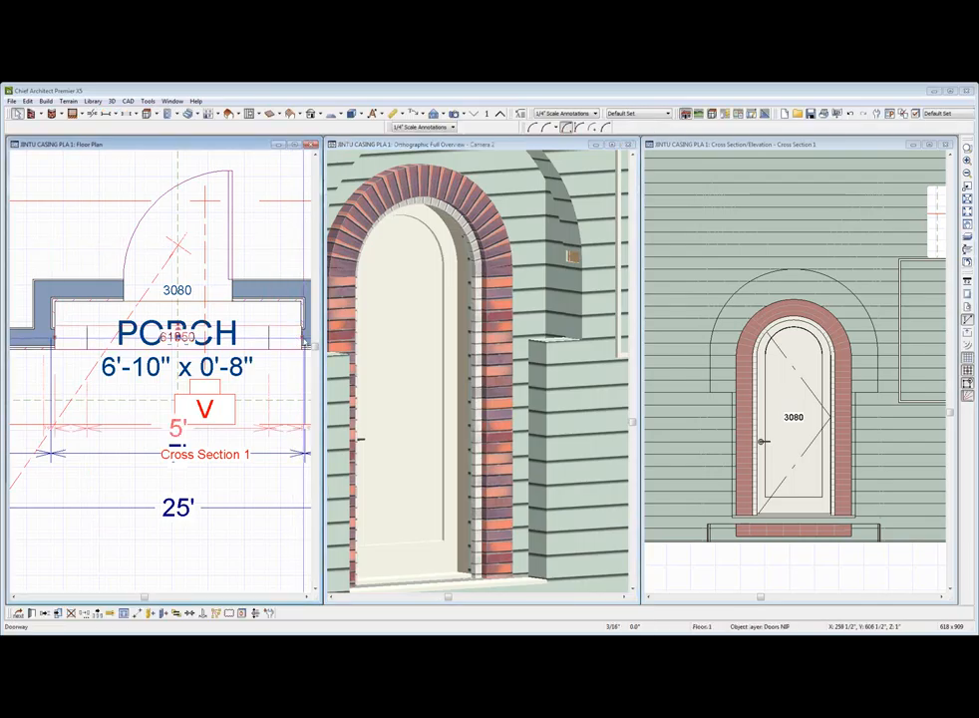